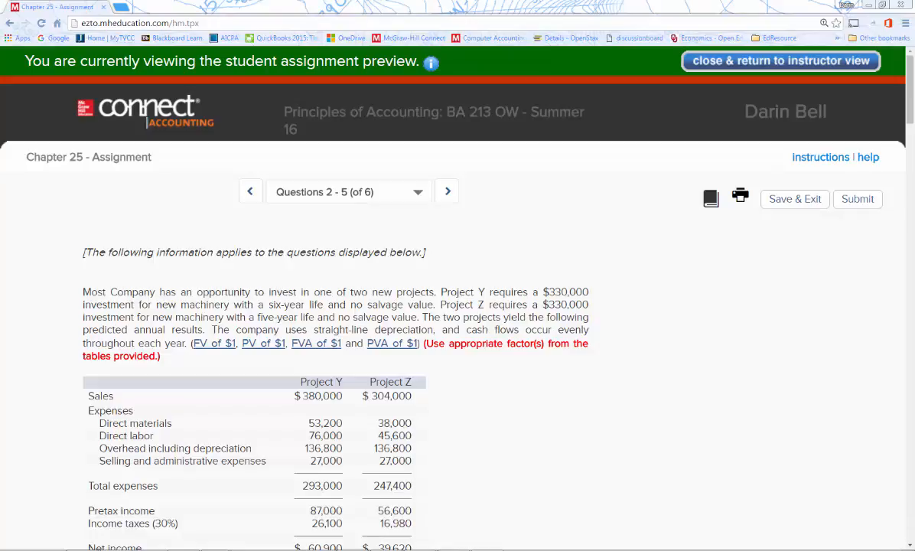
mouse_move(462, 272)
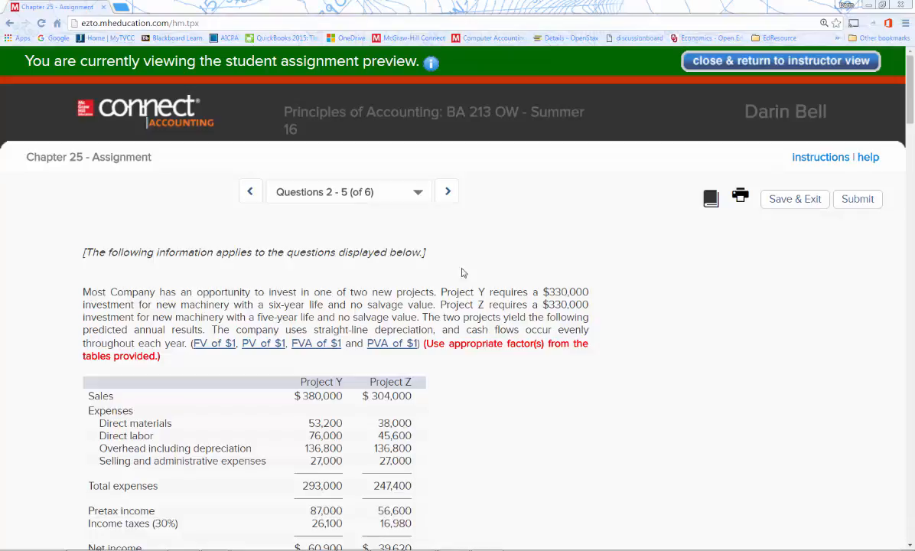
mouse_move(712, 334)
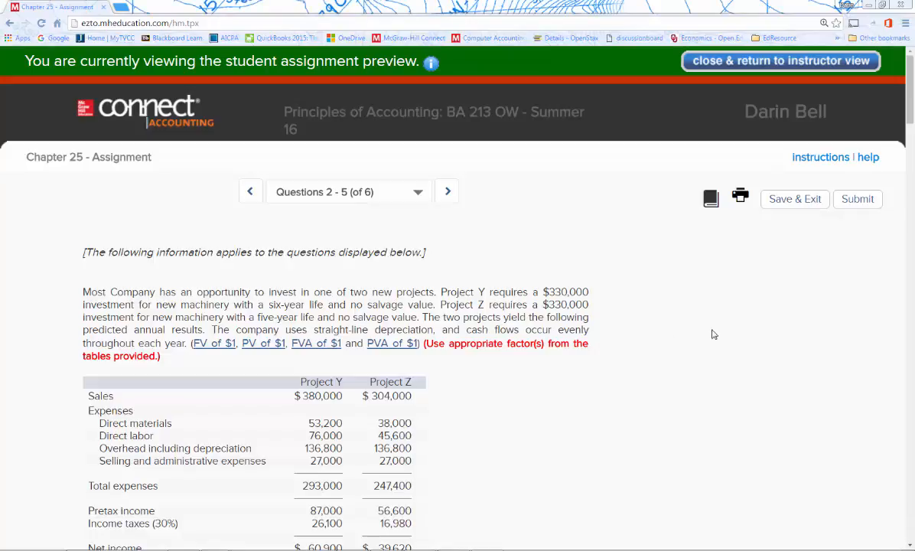
- Review the problem data, highlighting the phrase about no salvage value
scroll(down, 3)
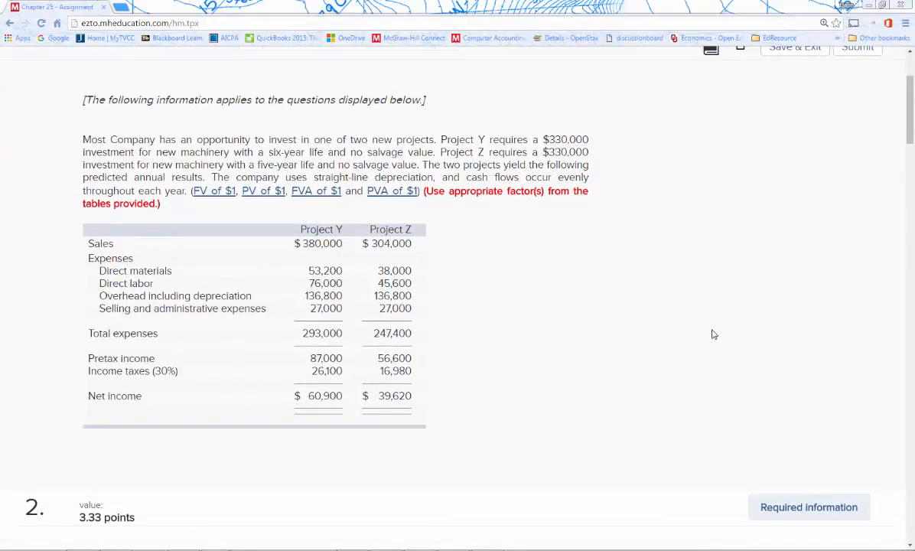
mouse_move(600, 217)
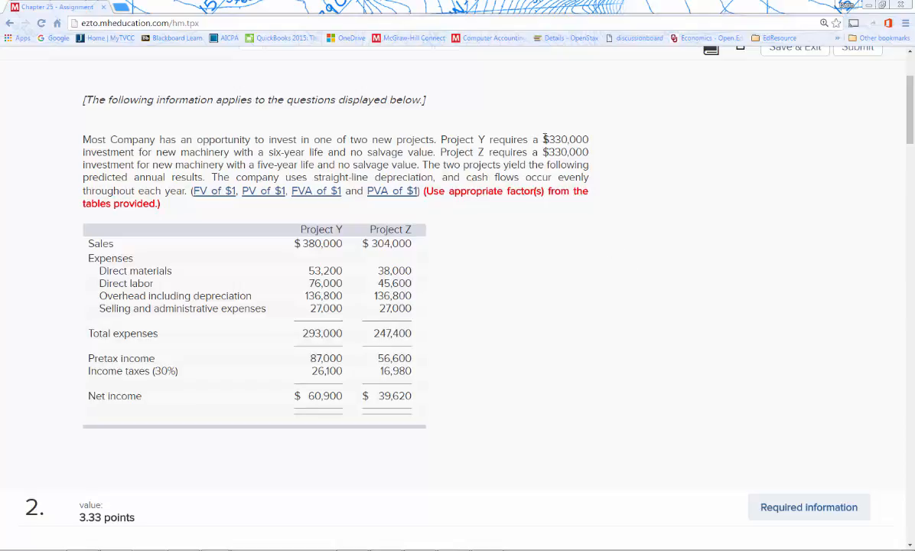
drag(543, 139, 349, 165)
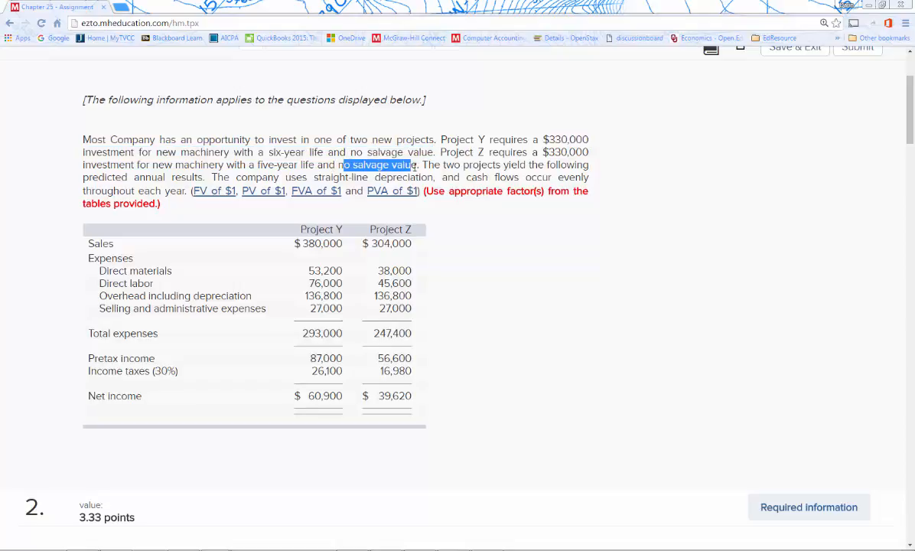
scroll(down, 3)
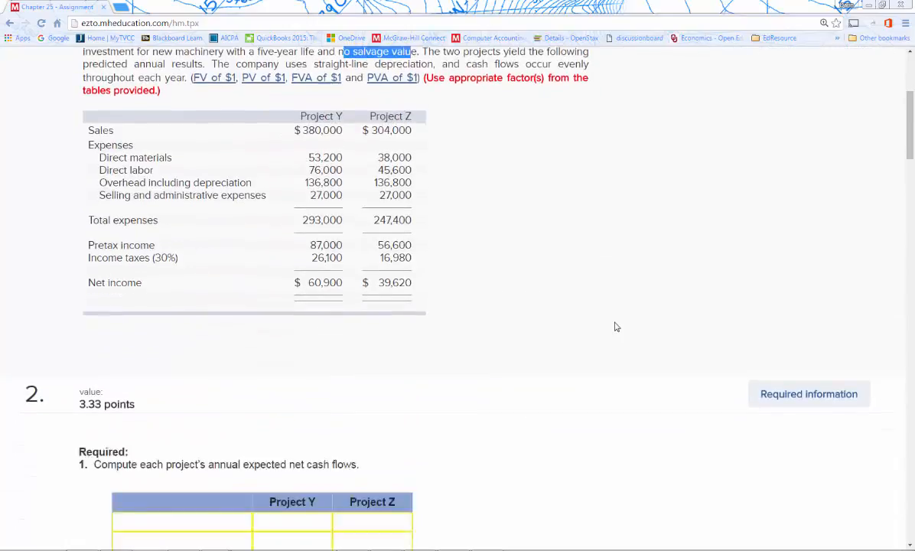
scroll(down, 3)
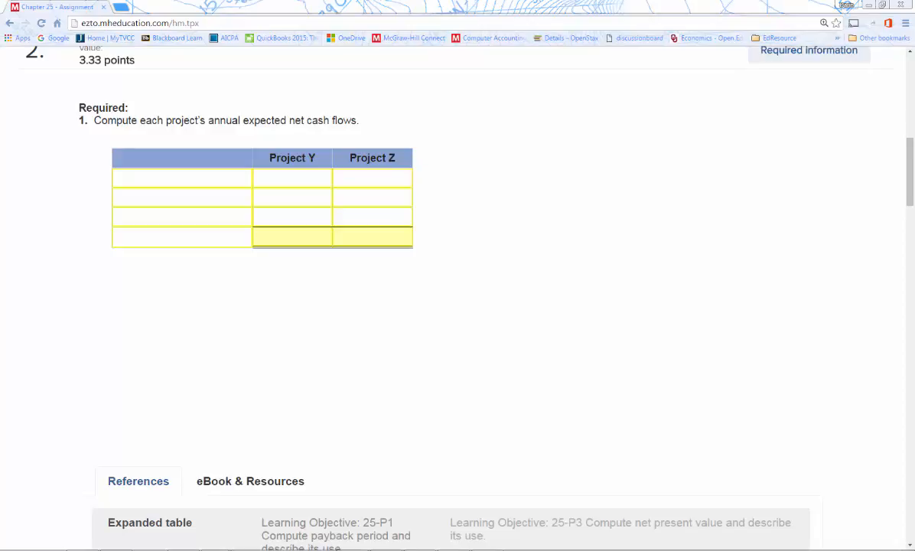
mouse_move(511, 287)
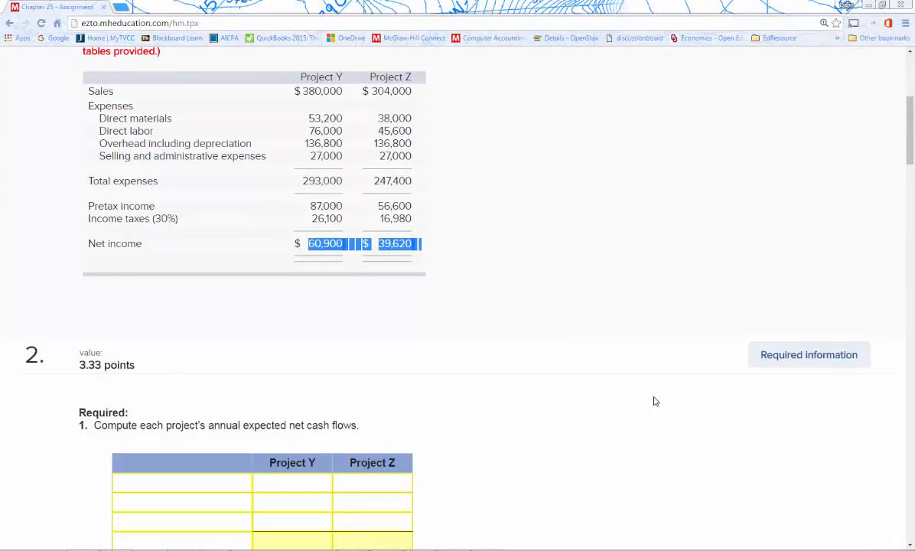
scroll(down, 3)
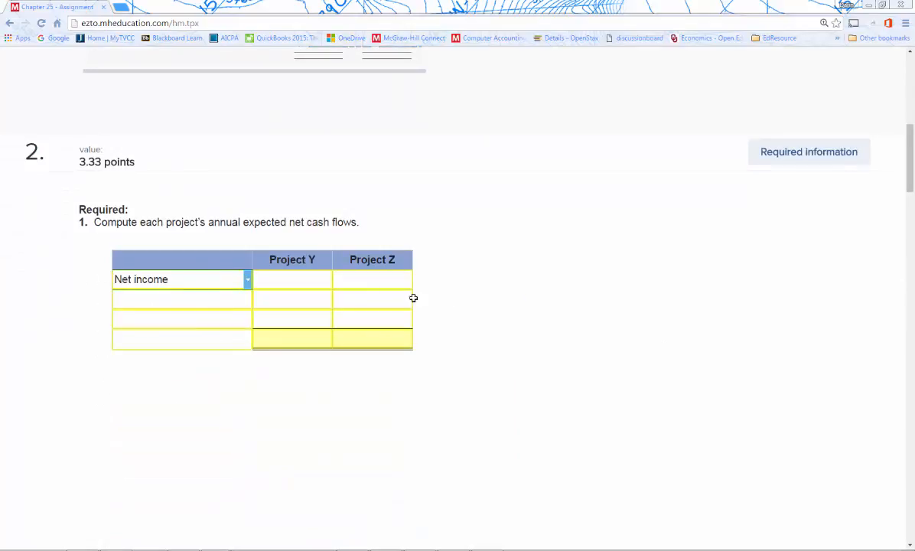
mouse_move(529, 306)
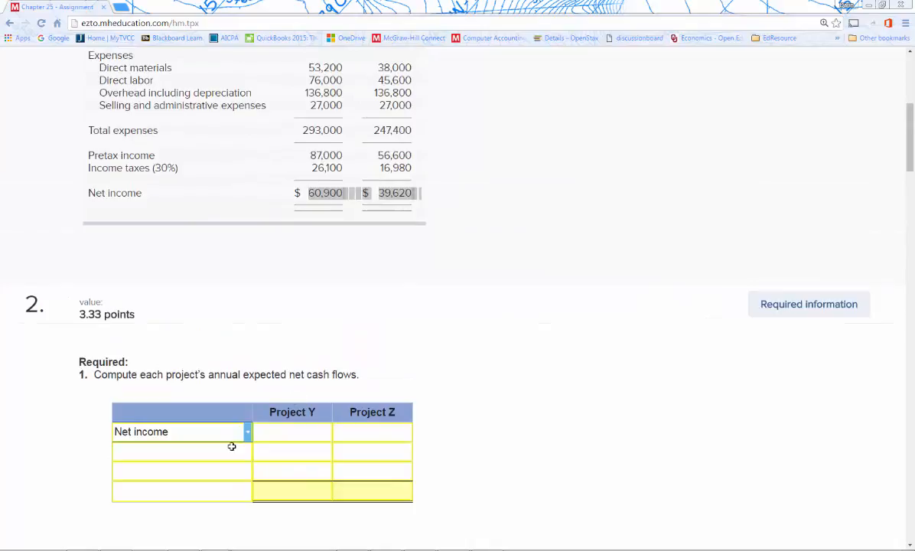
mouse_move(237, 456)
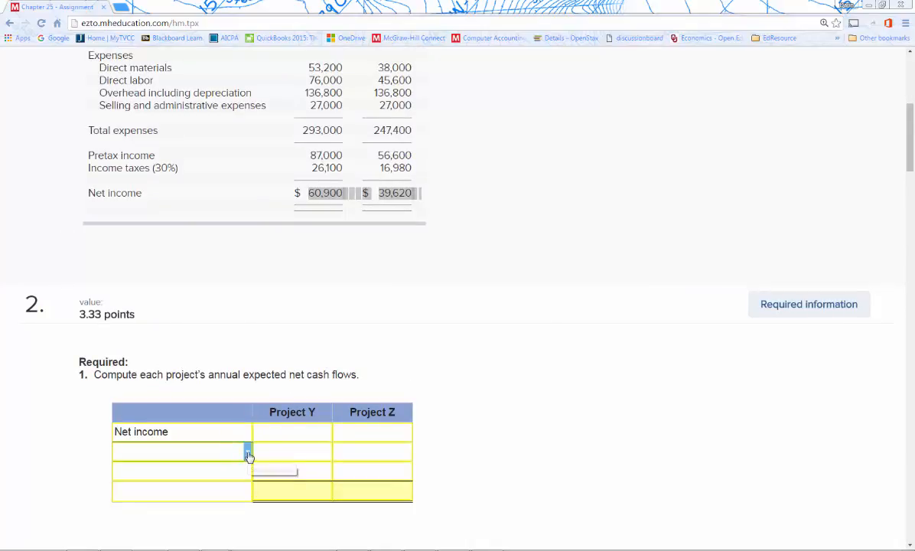
mouse_move(248, 450)
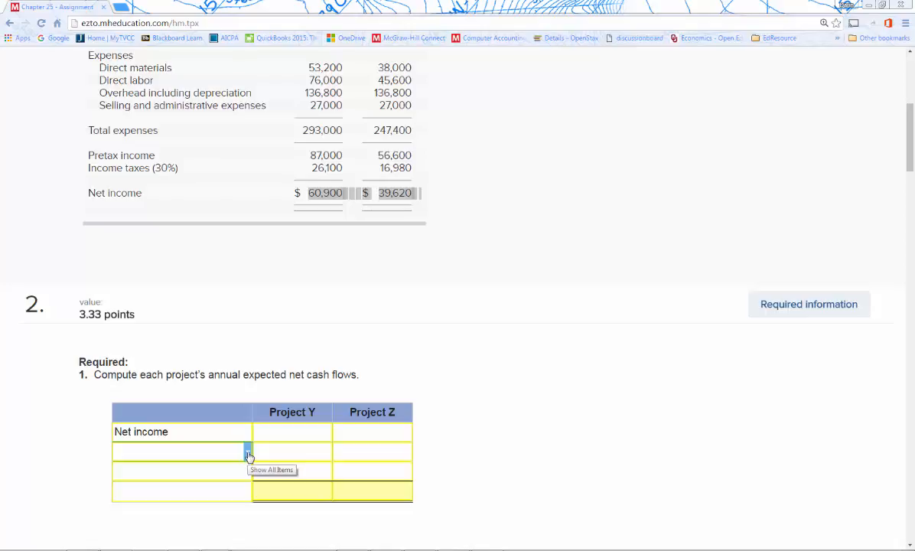
- Label the remaining rows Depreciation expense and Expected net cash flows
click(180, 450)
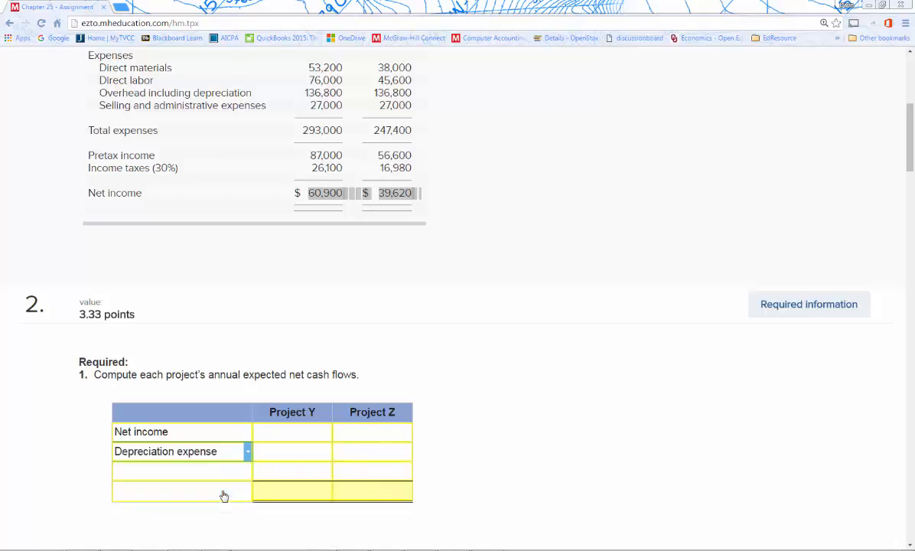
scroll(down, 3)
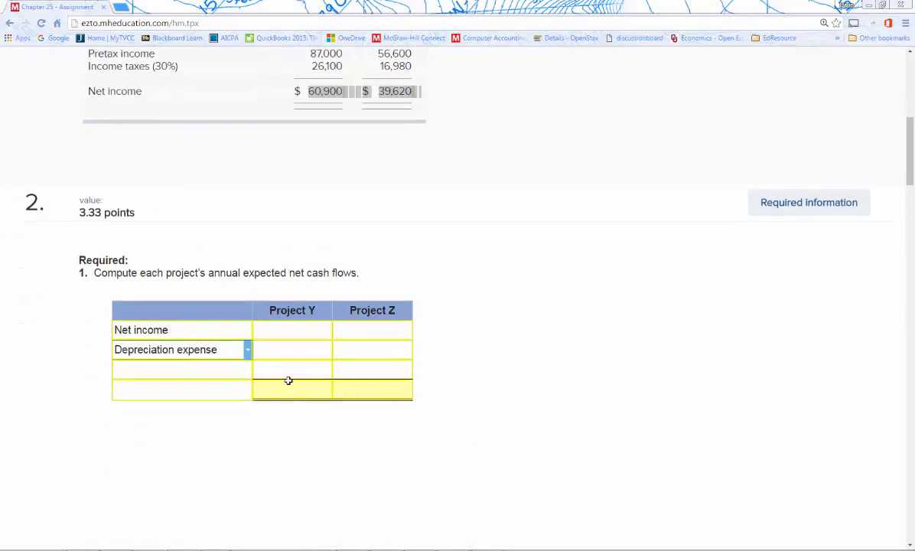
click(245, 390)
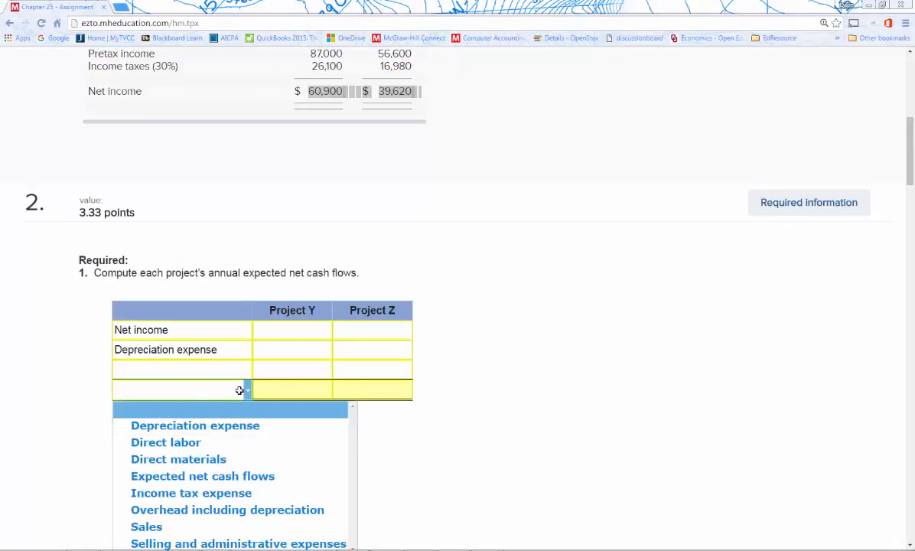
click(202, 474)
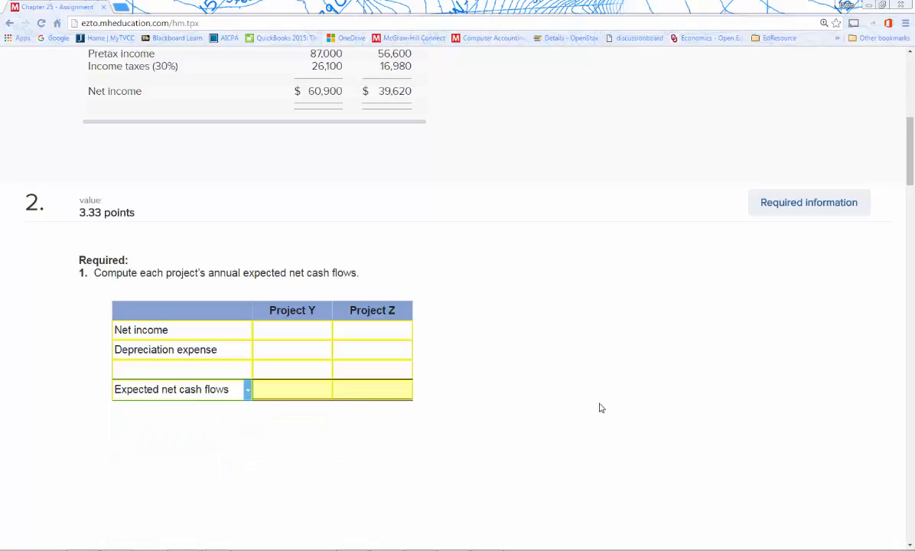
scroll(down, 3)
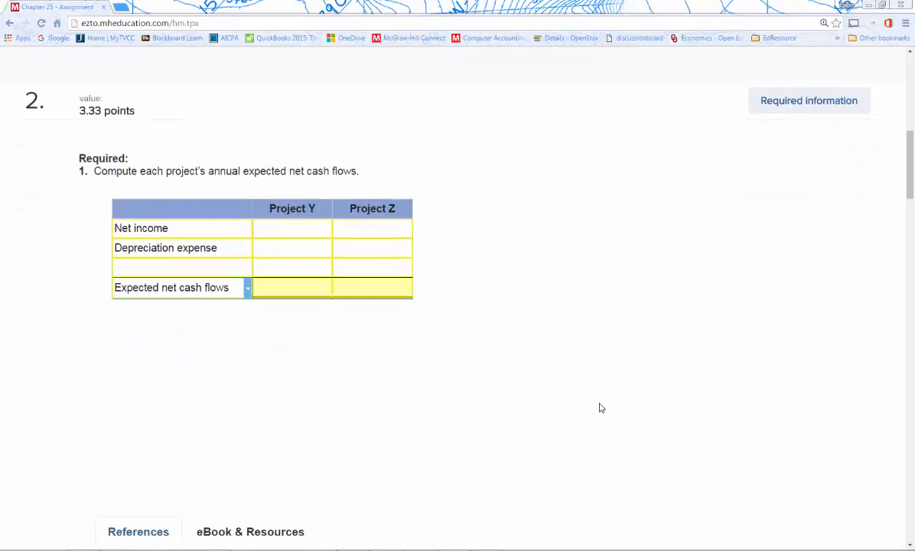
mouse_move(598, 407)
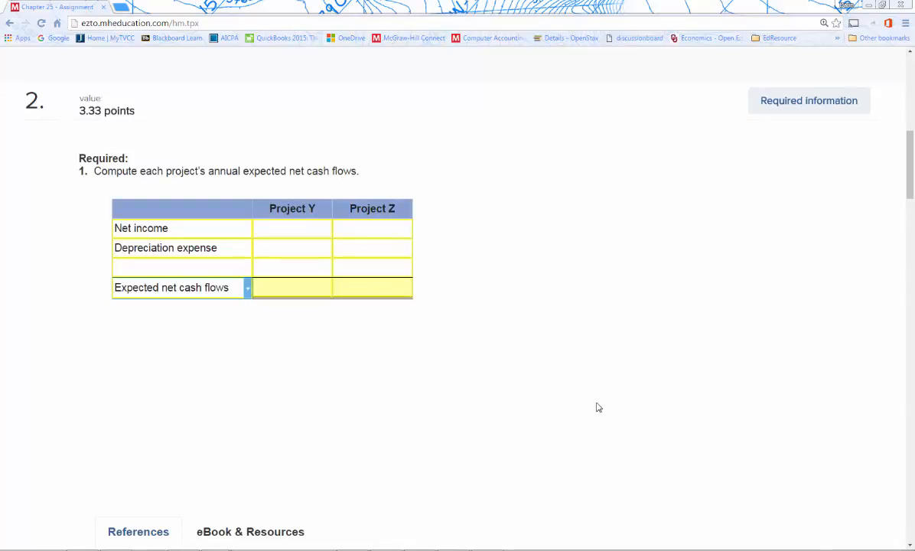
mouse_move(593, 390)
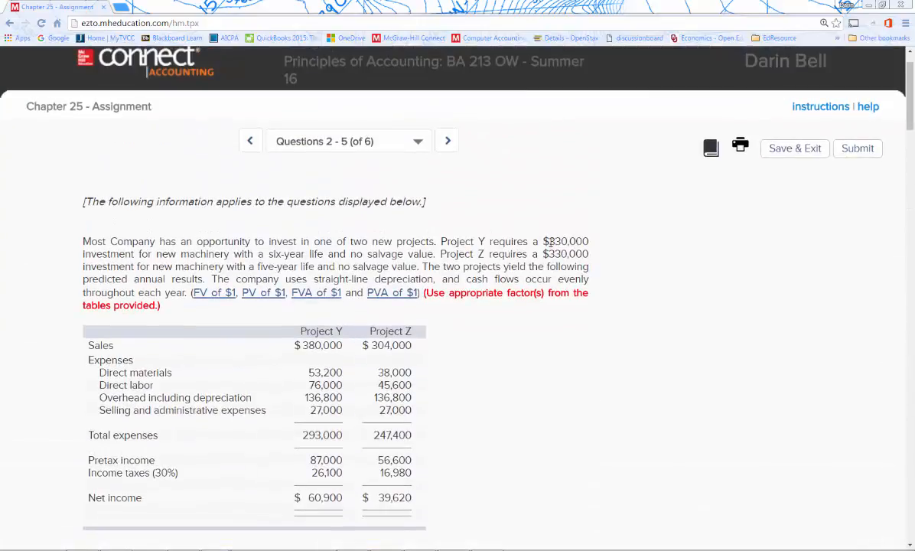
double_click(566, 242)
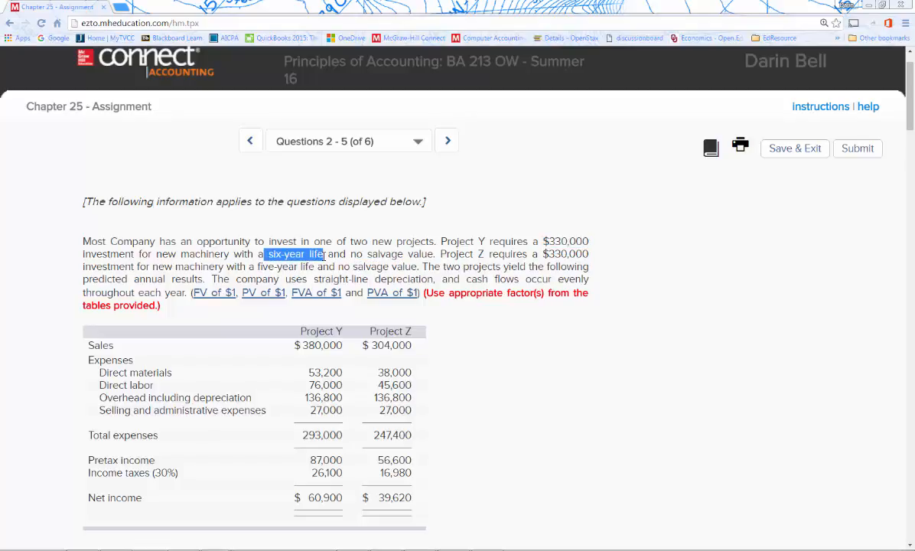
mouse_move(650, 376)
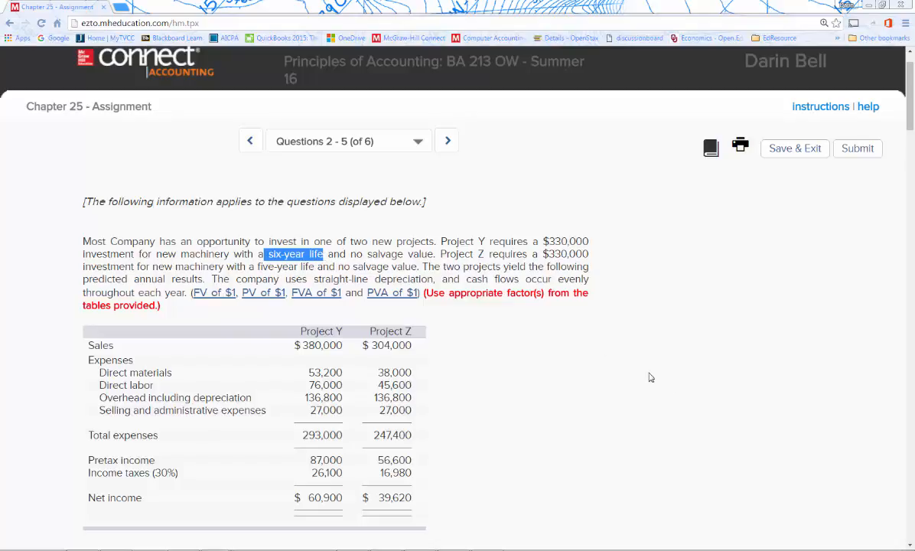
scroll(down, 3)
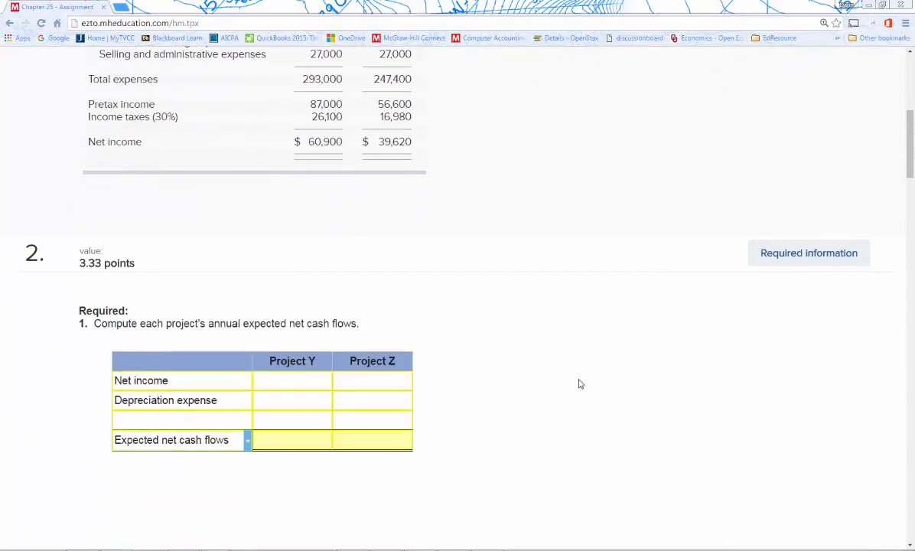
scroll(down, 3)
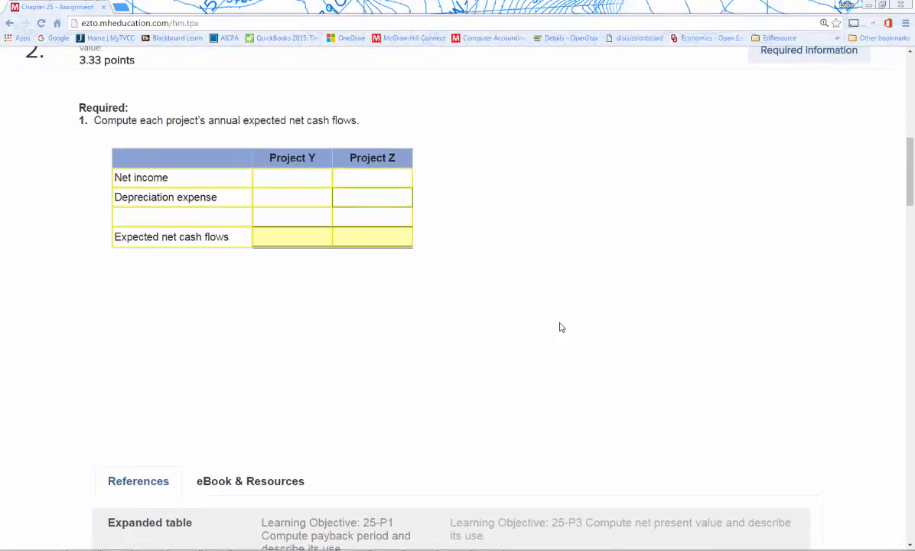
- Make the payback formula Cost of investment divided by Annual net cash flow
scroll(down, 3)
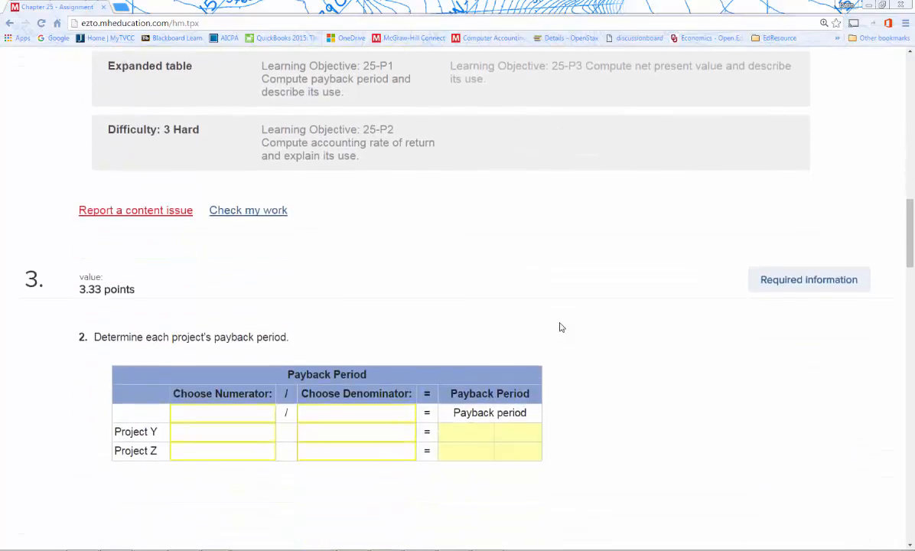
scroll(down, 3)
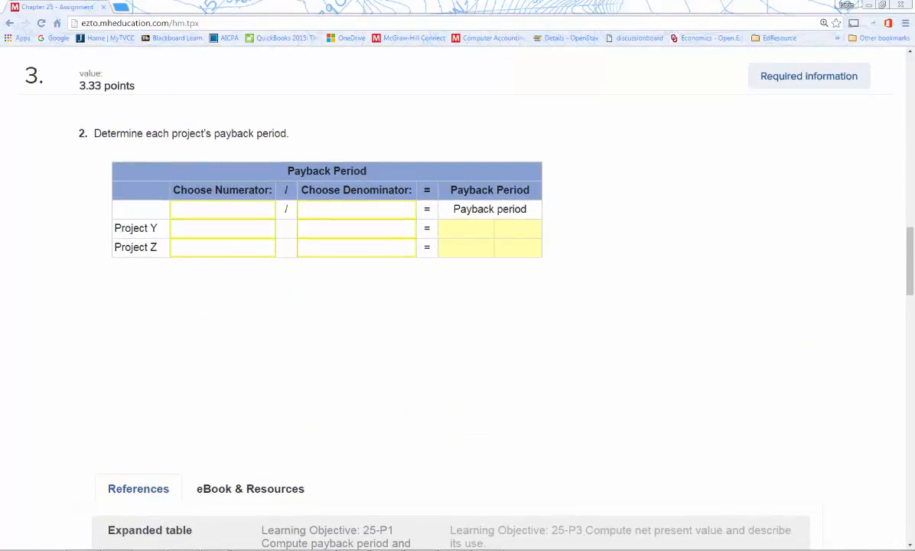
mouse_move(116, 176)
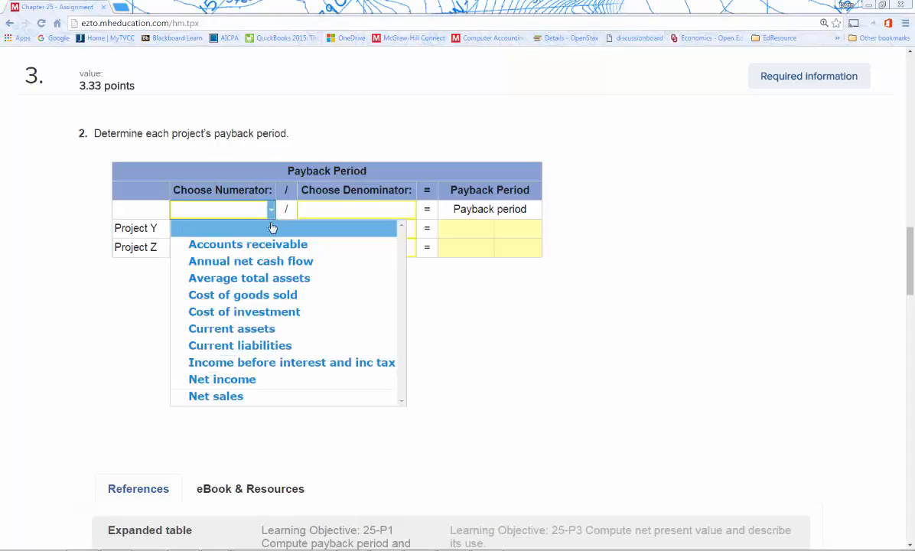
mouse_move(251, 260)
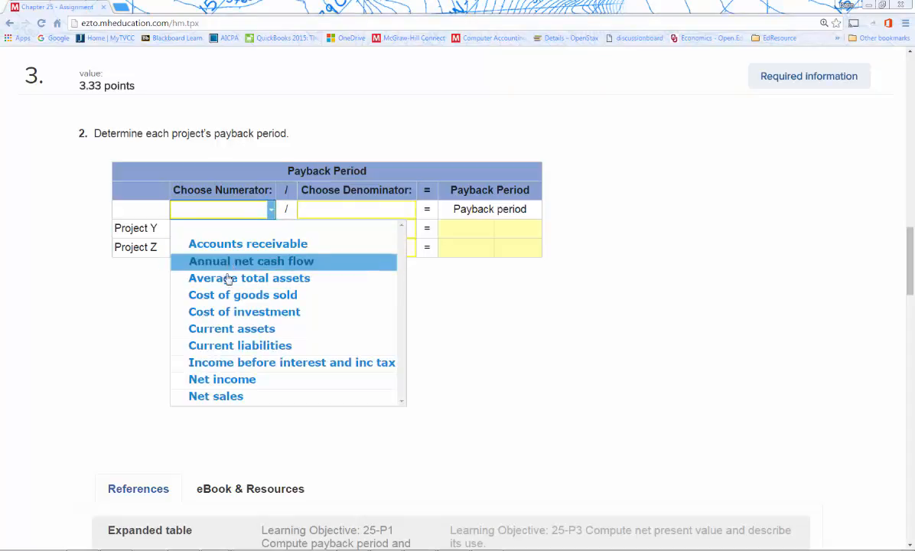
mouse_move(240, 346)
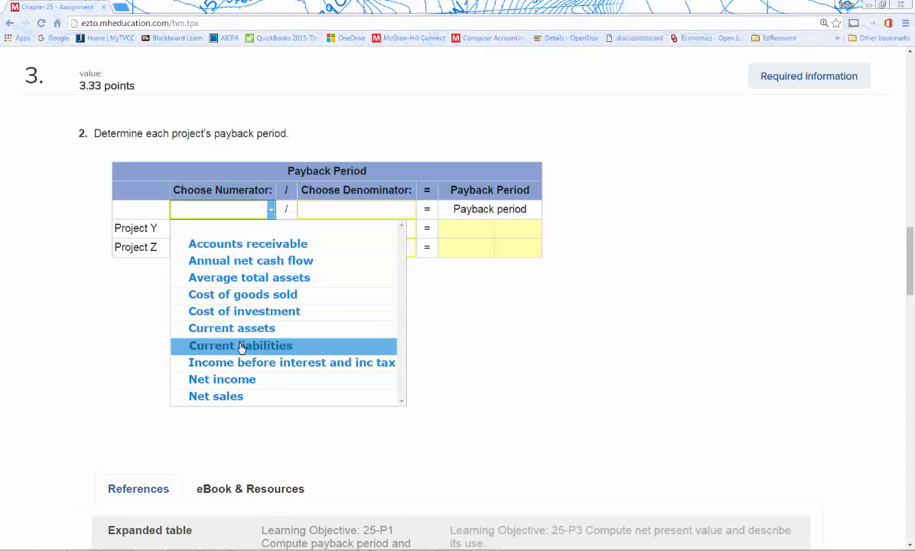
click(243, 311)
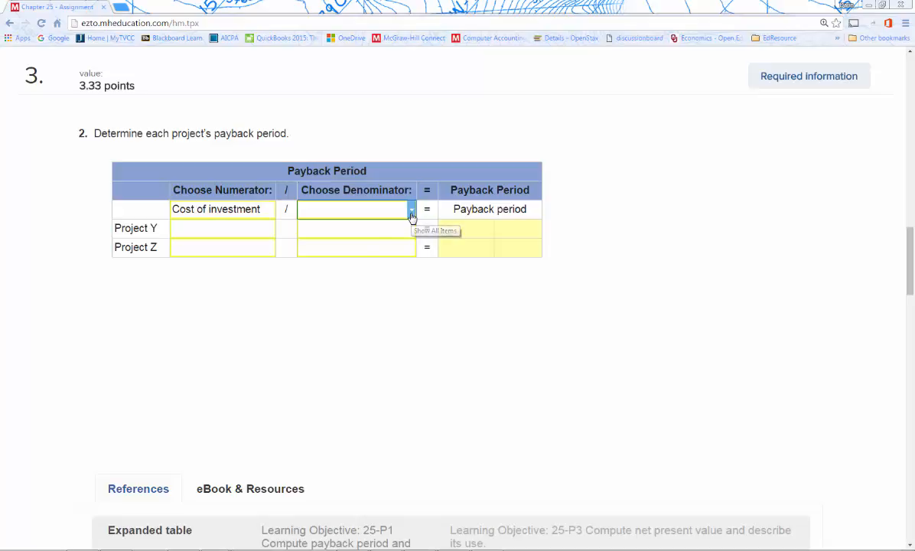
click(355, 208)
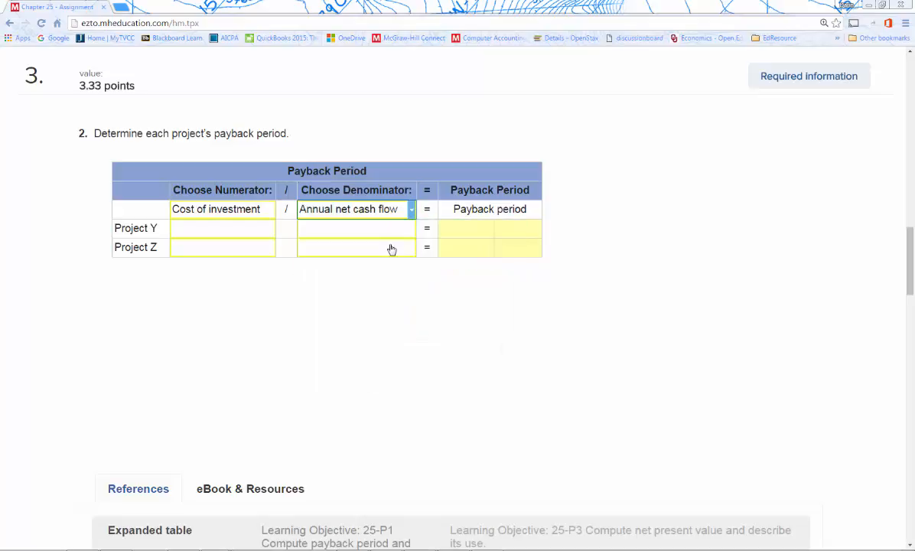
mouse_move(385, 245)
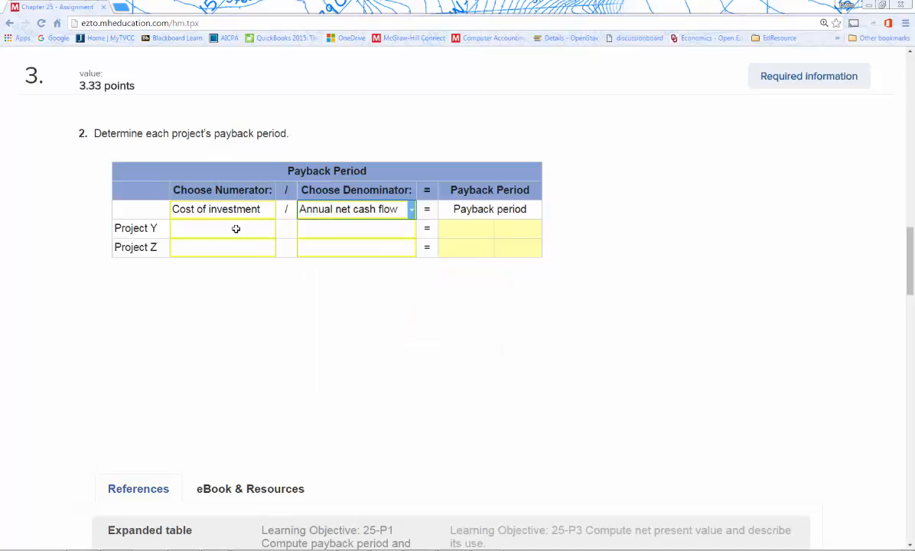
mouse_move(474, 231)
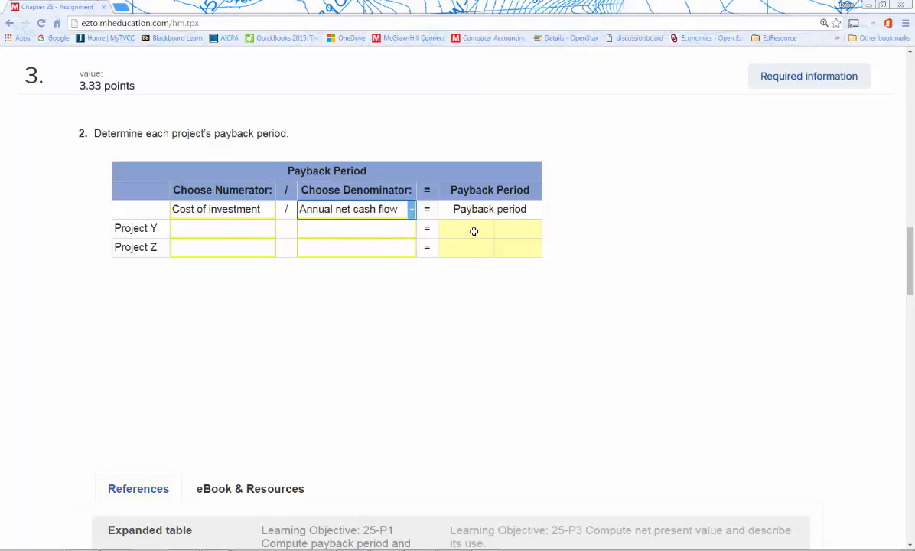
mouse_move(419, 283)
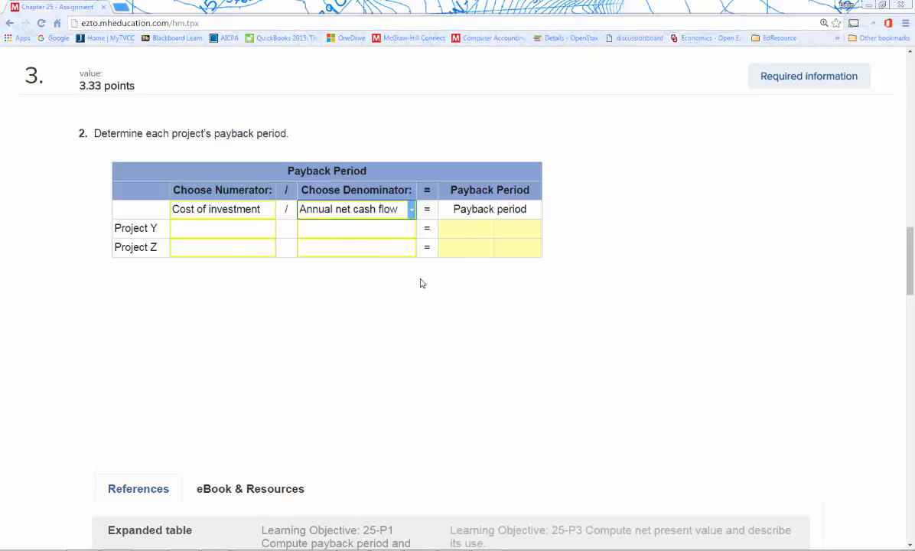
- Choose Annual after-tax net income as the accounting rate of return numerator
scroll(down, 3)
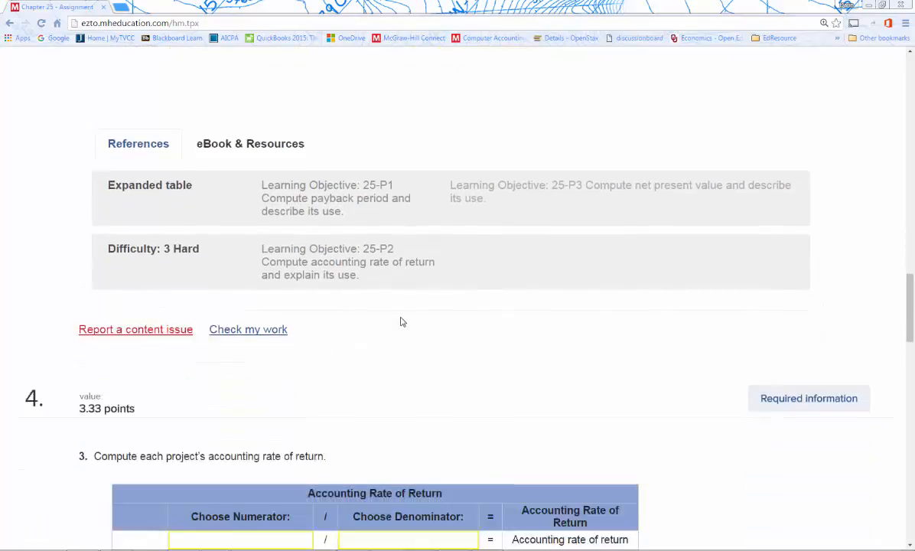
scroll(down, 3)
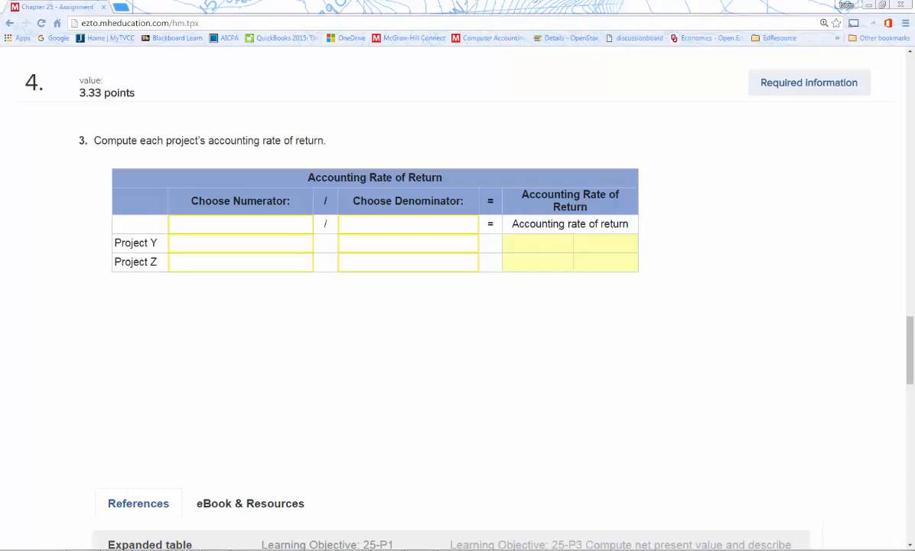
click(238, 223)
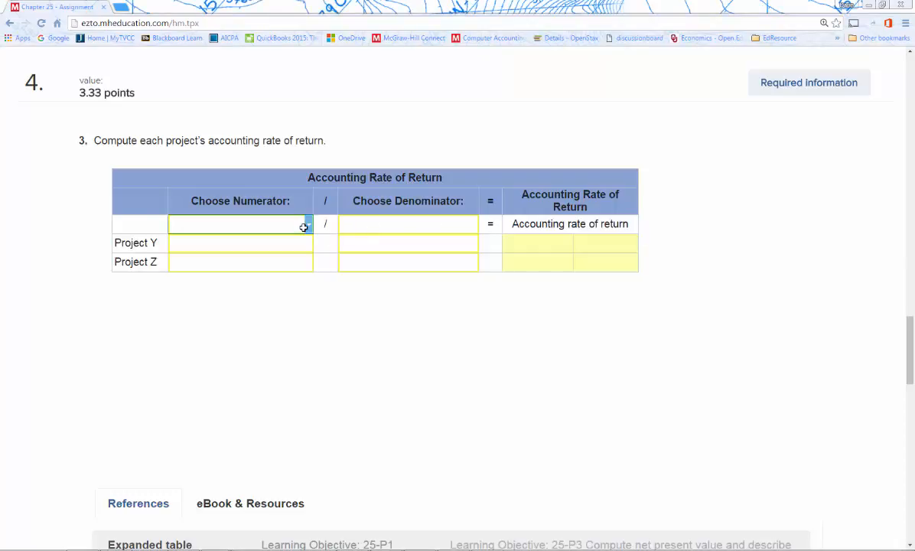
click(240, 223)
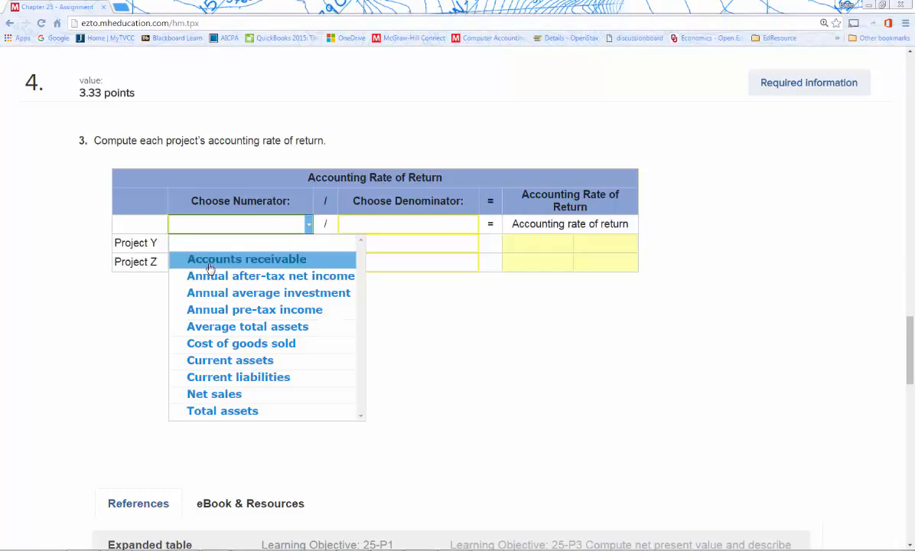
mouse_move(271, 276)
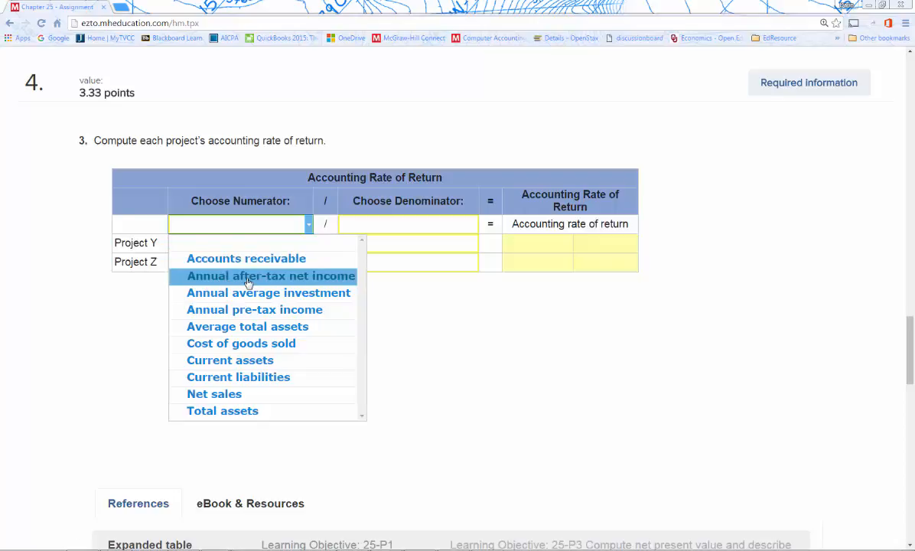
click(271, 275)
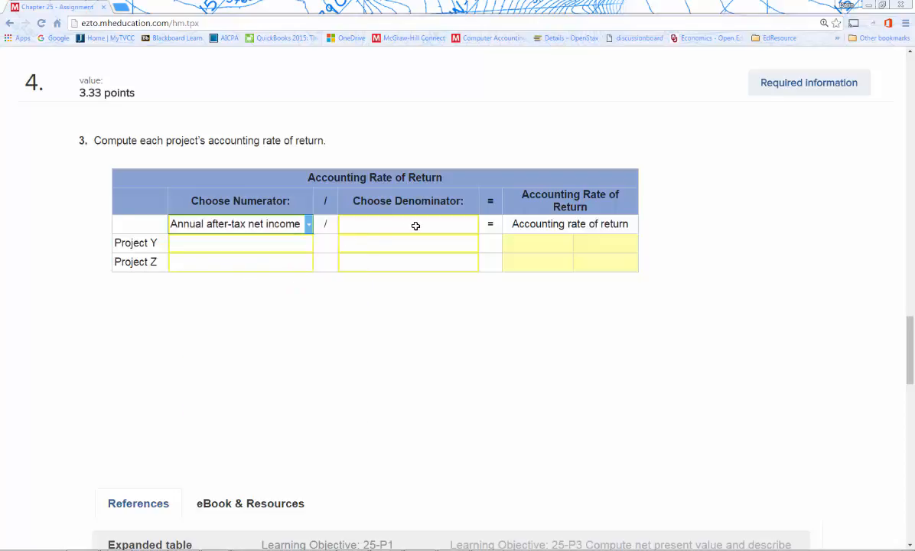
- Choose Annual average investment as the accounting rate of return denominator
click(407, 223)
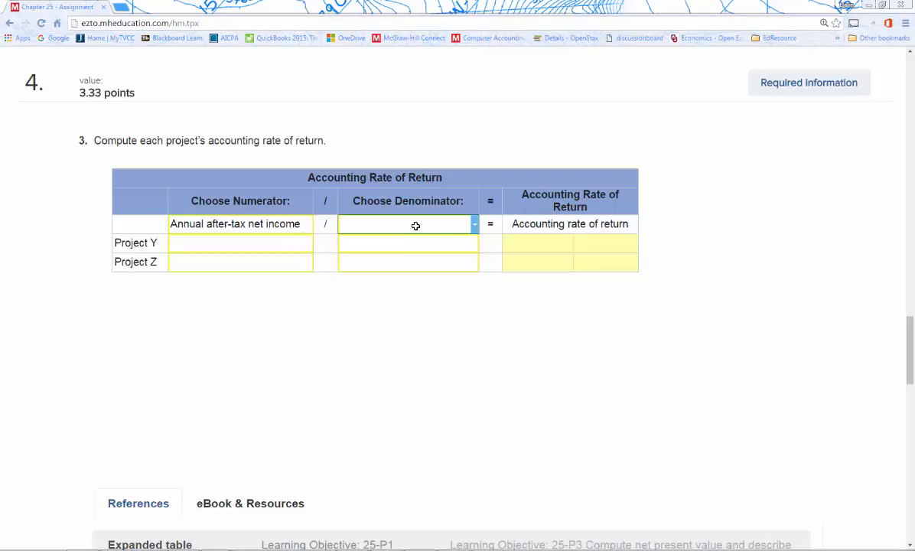
mouse_move(474, 230)
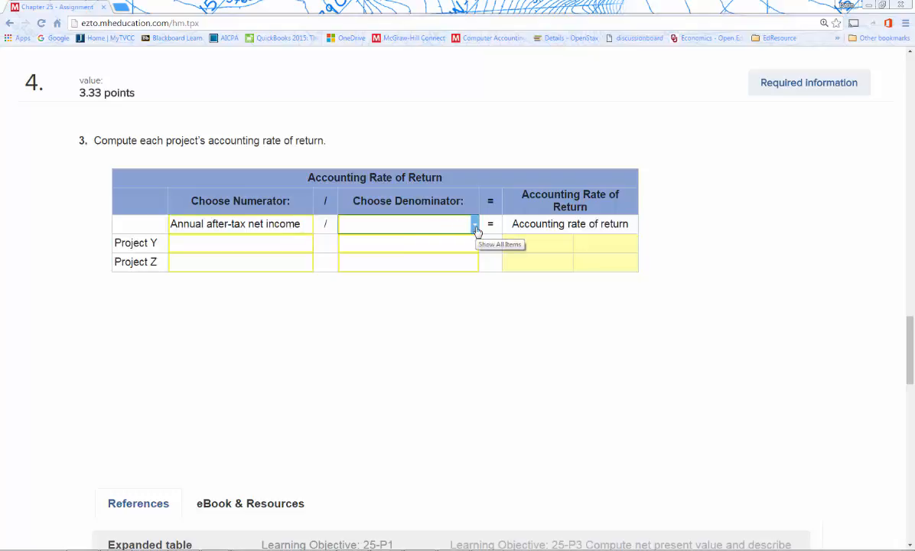
click(473, 224)
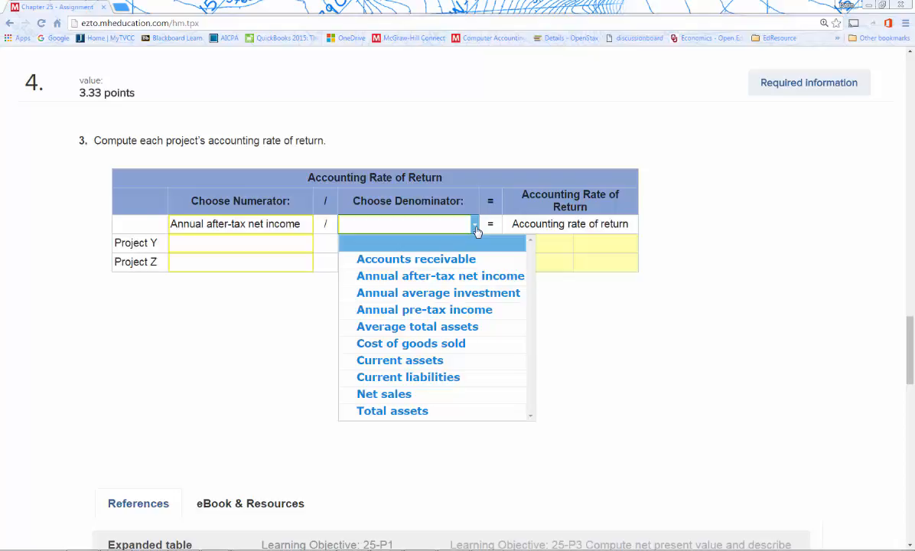
mouse_move(441, 276)
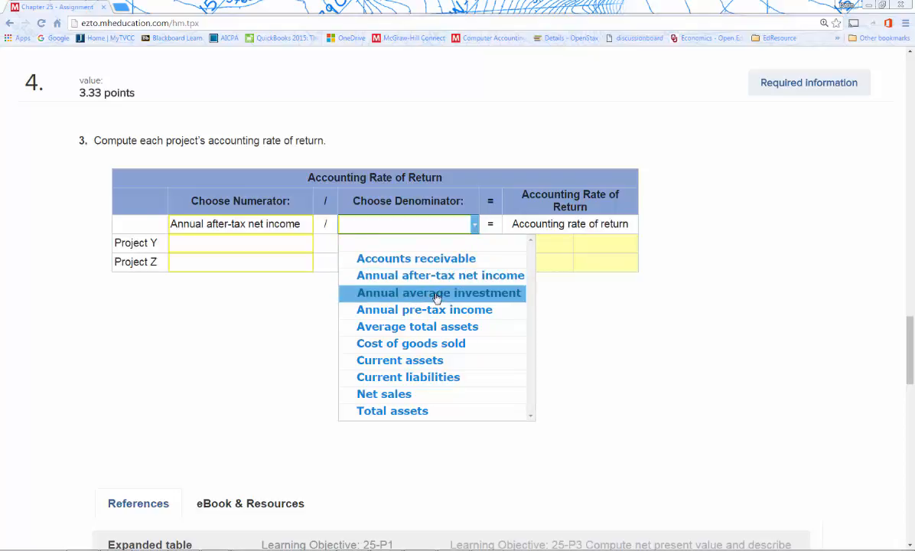
click(437, 292)
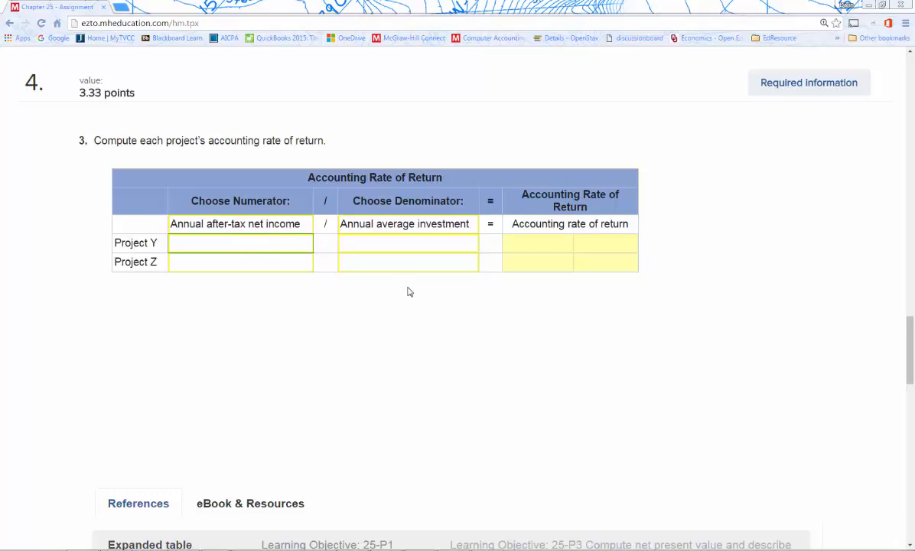
mouse_move(416, 327)
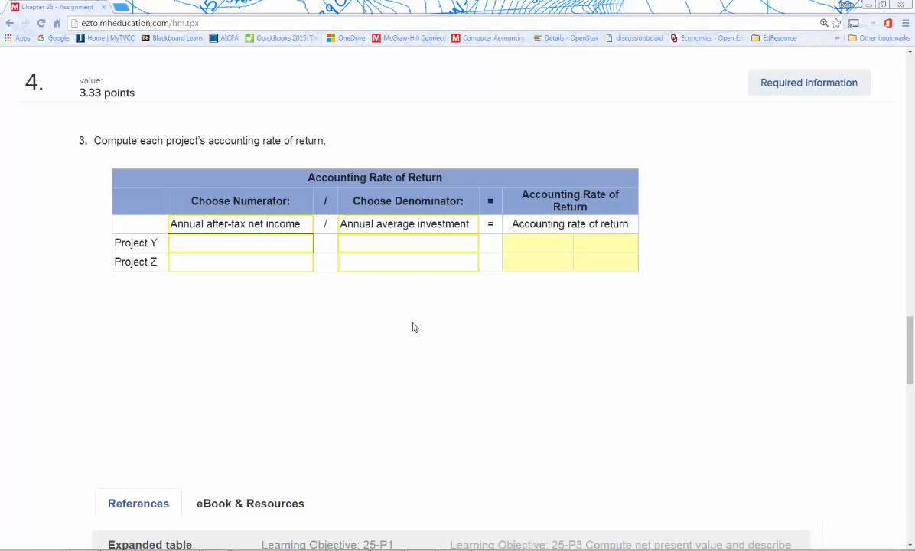
- Enter 7% as Project Y's discount rate in the net present value chart
scroll(down, 3)
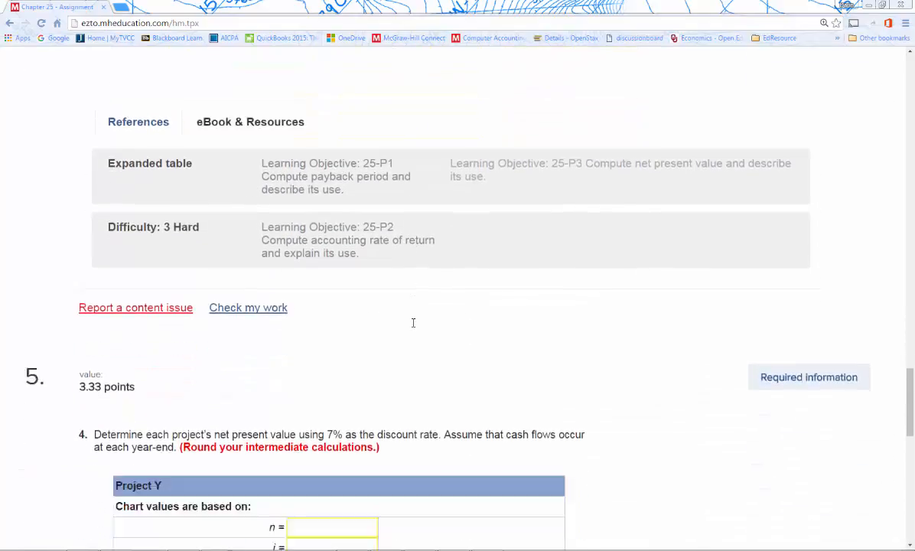
scroll(down, 3)
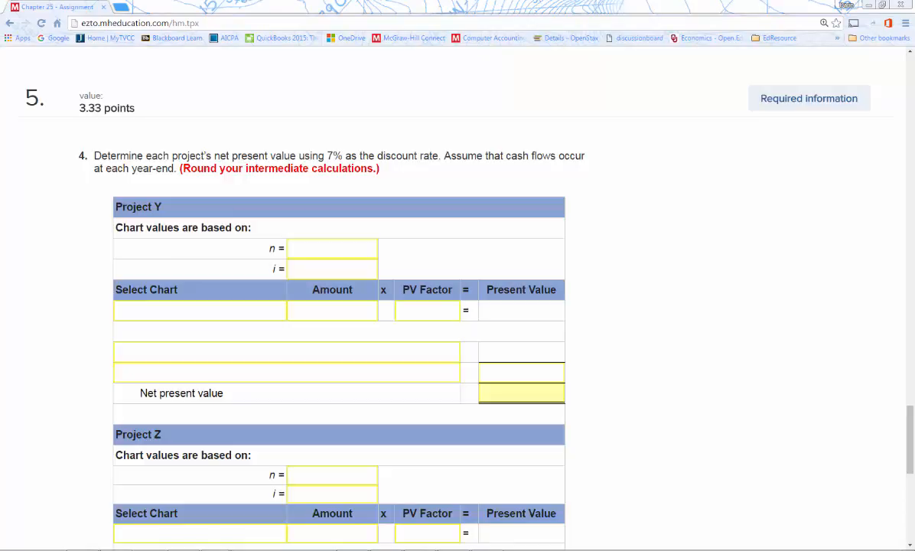
mouse_move(321, 273)
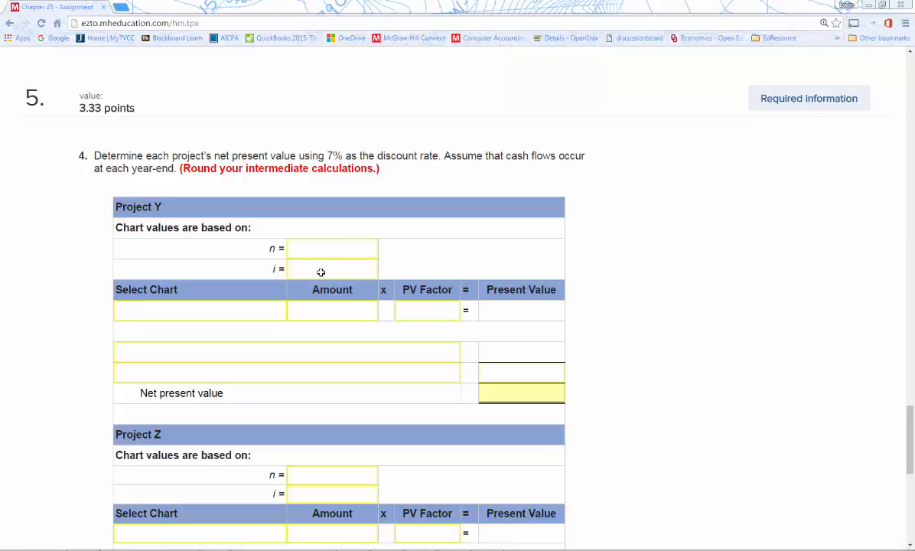
click(332, 269)
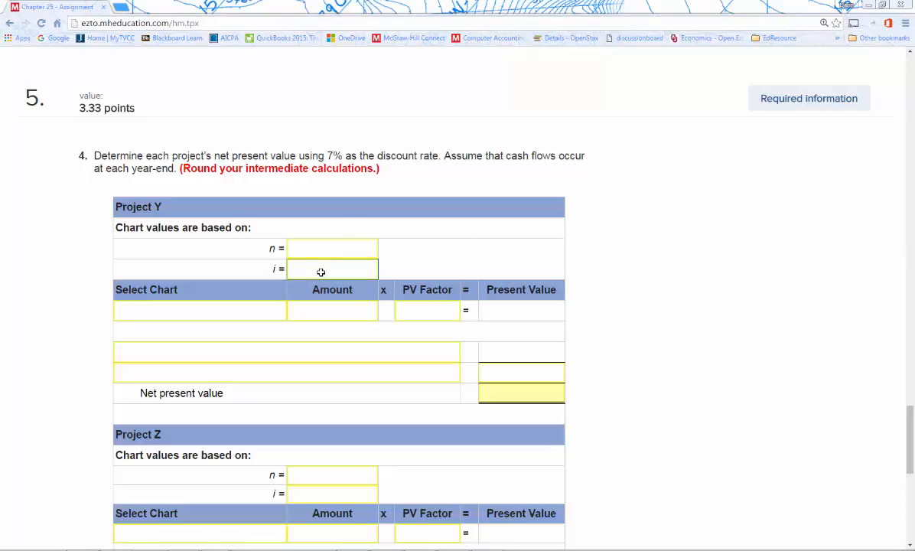
text(7%)
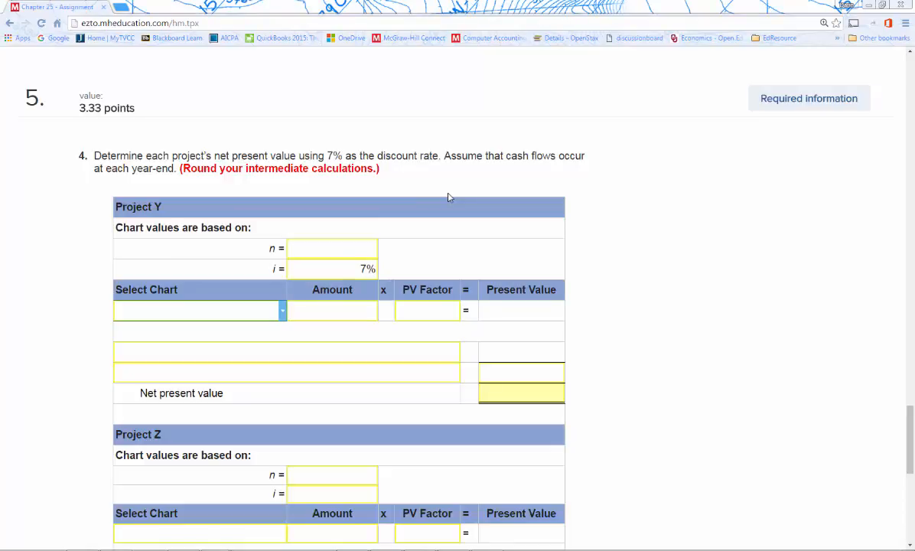
- Scroll down through the net present value tables to the periods fields
scroll(down, 3)
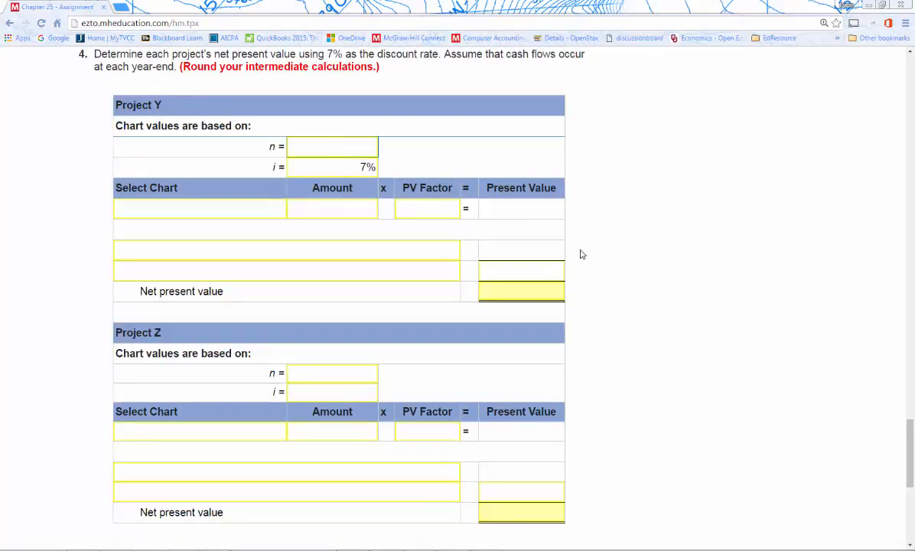
scroll(down, 3)
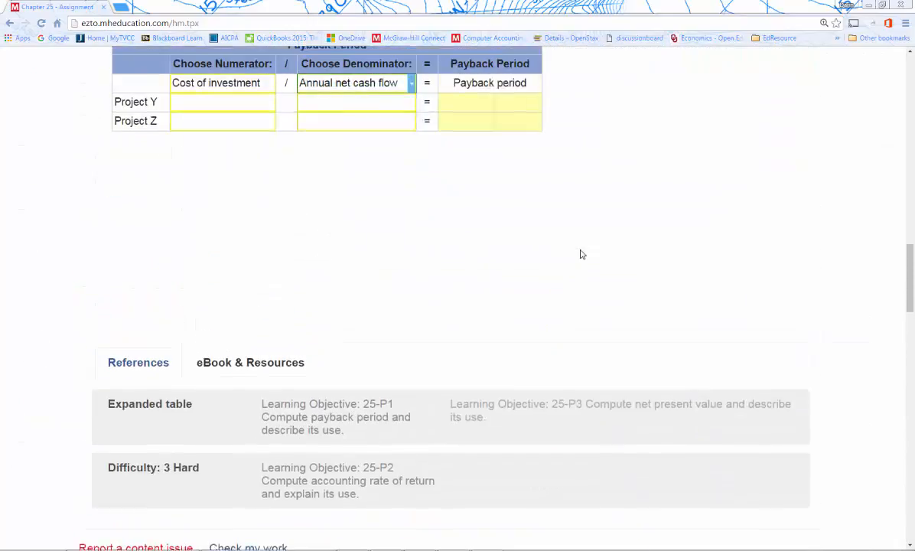
scroll(down, 3)
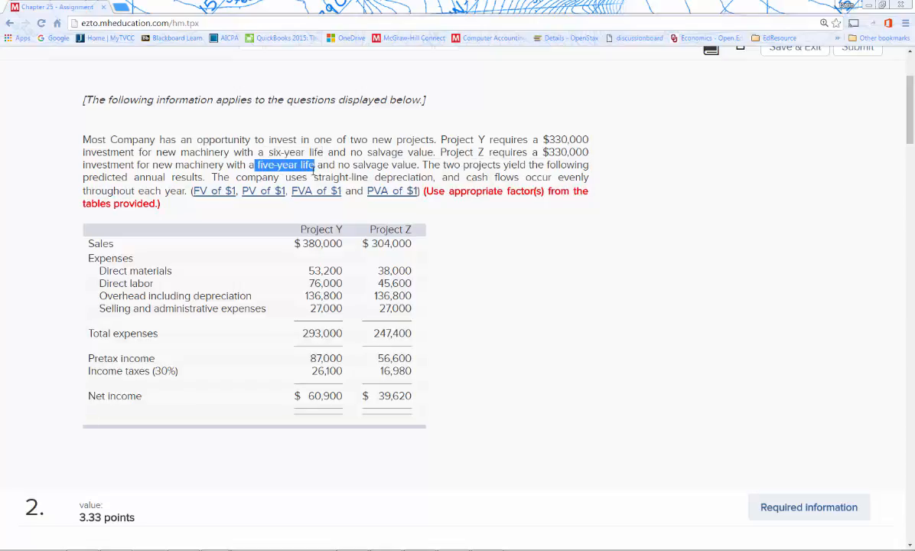
scroll(down, 3)
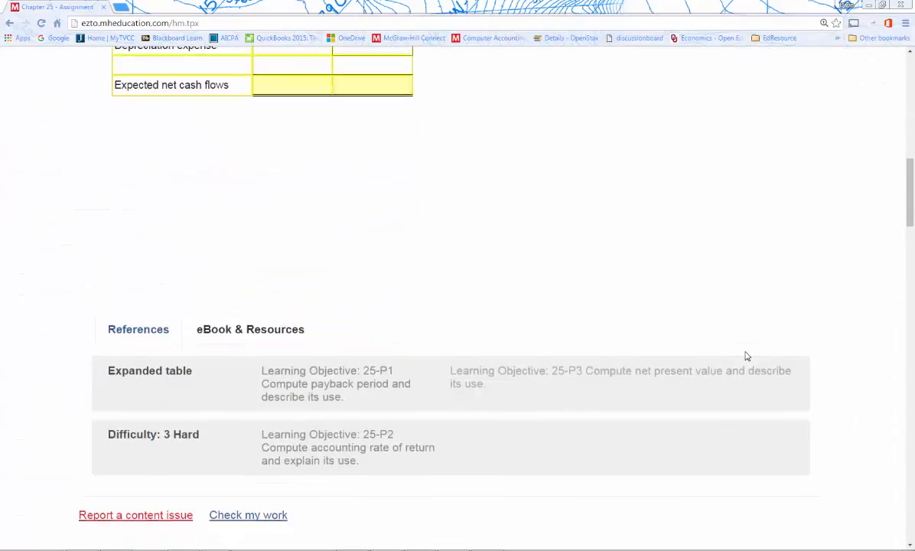
scroll(down, 3)
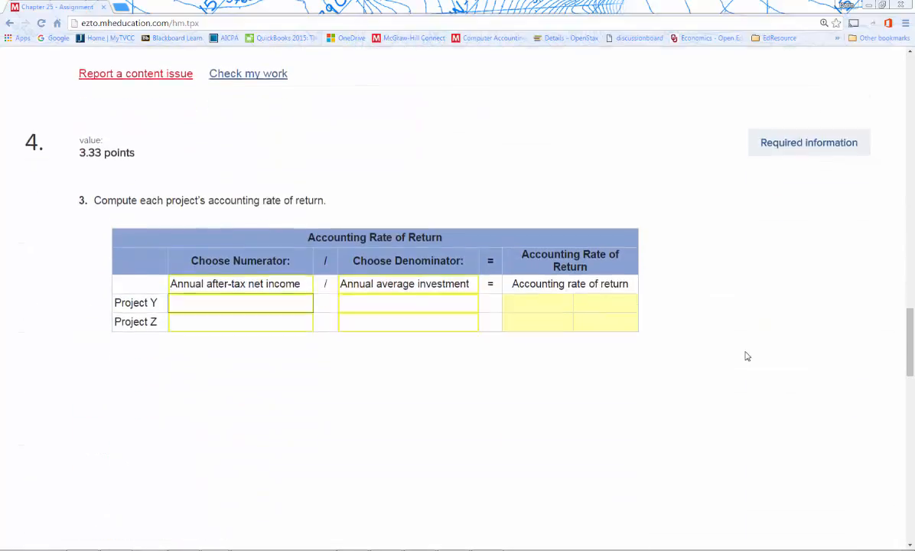
scroll(down, 3)
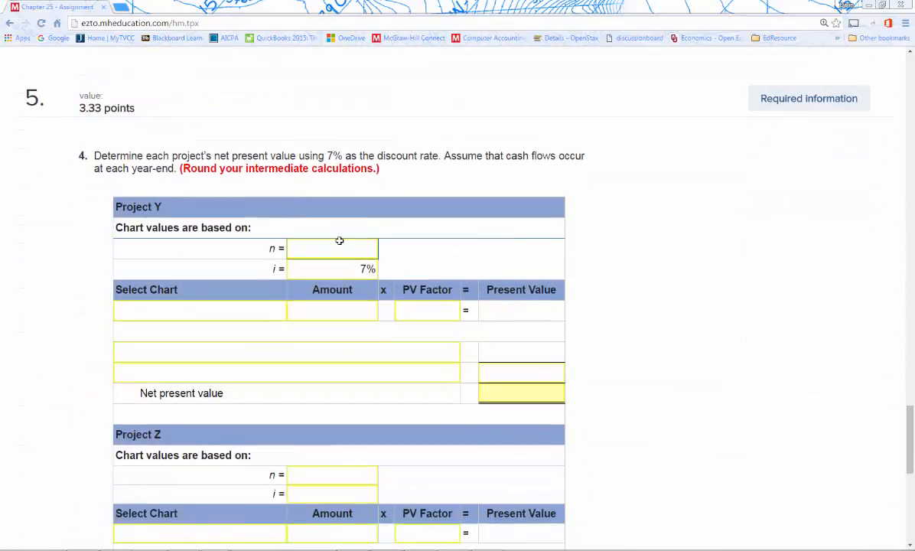
- Enter n = 6 for Project Y and n = 5 for Project Z
text(6)
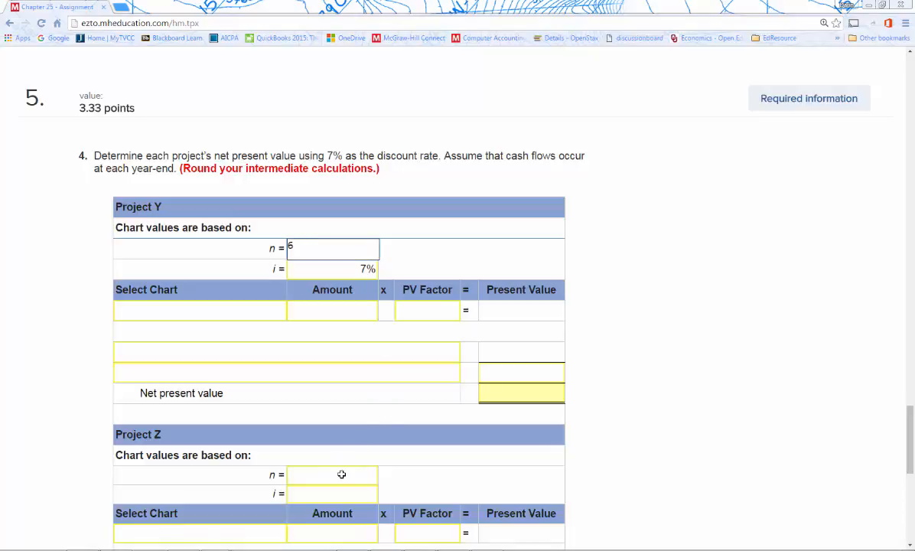
click(341, 475)
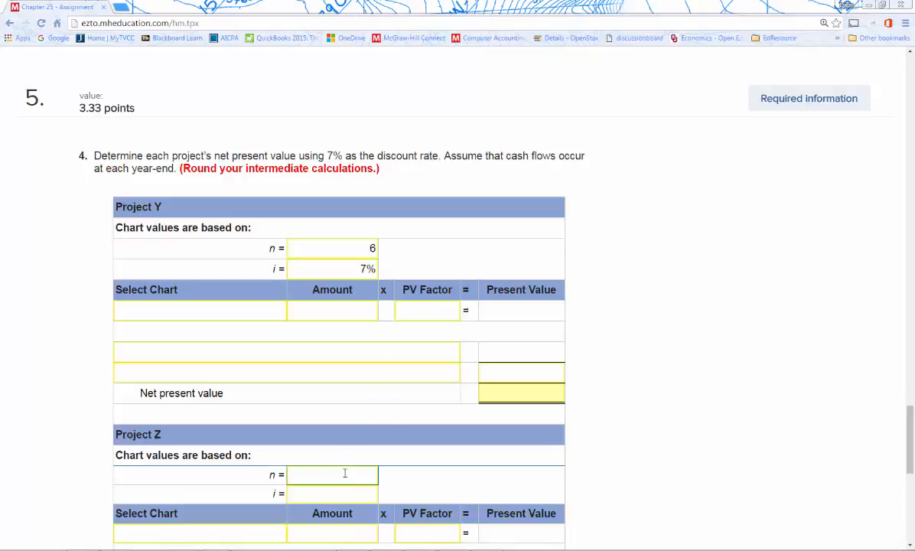
text(5)
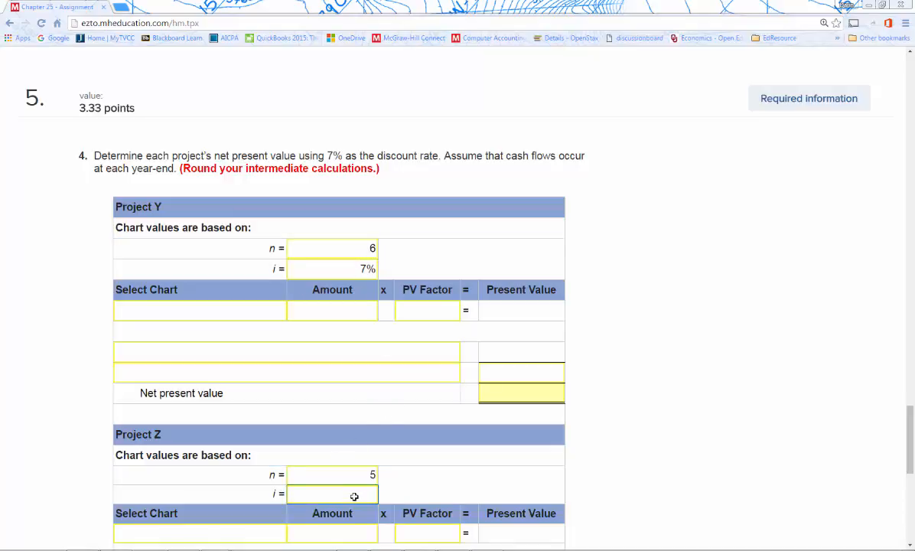
scroll(down, 3)
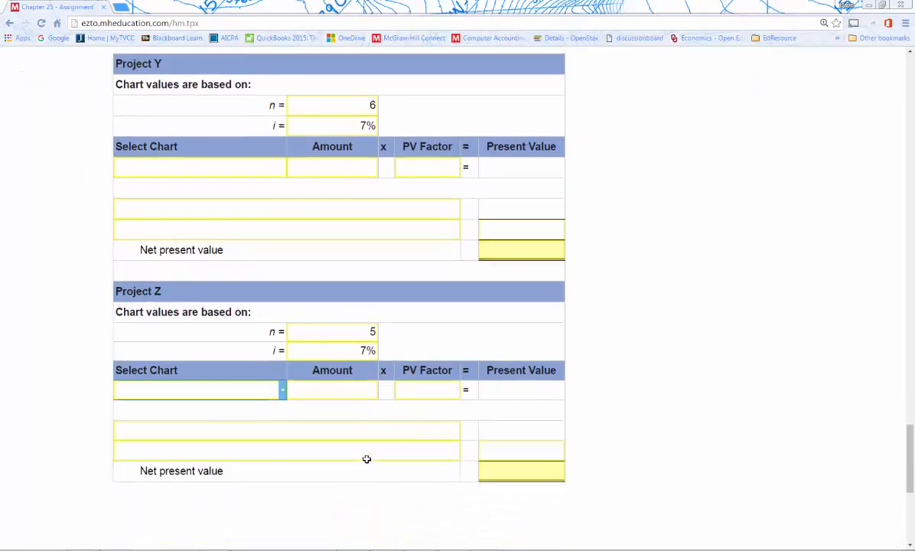
scroll(down, 3)
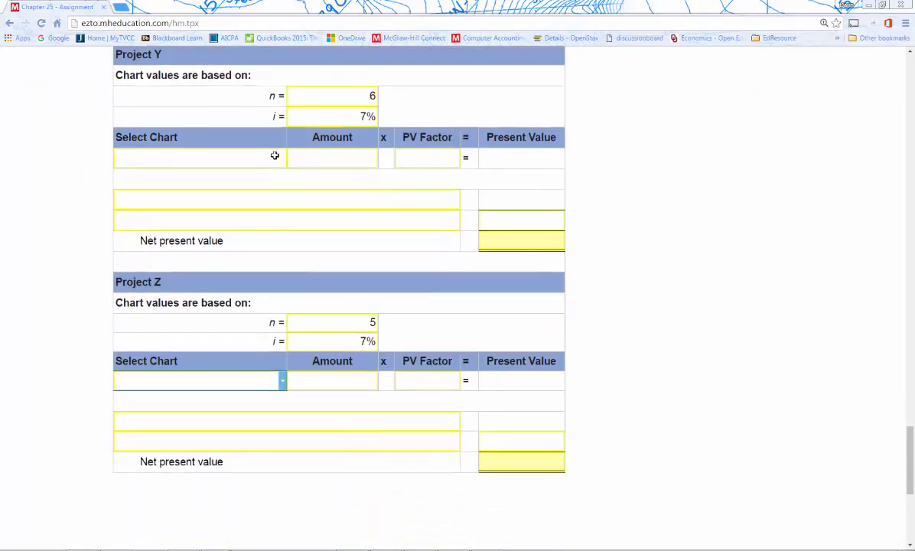
- Select the Present Value of an Annuity of 1 chart for Project Y
click(276, 157)
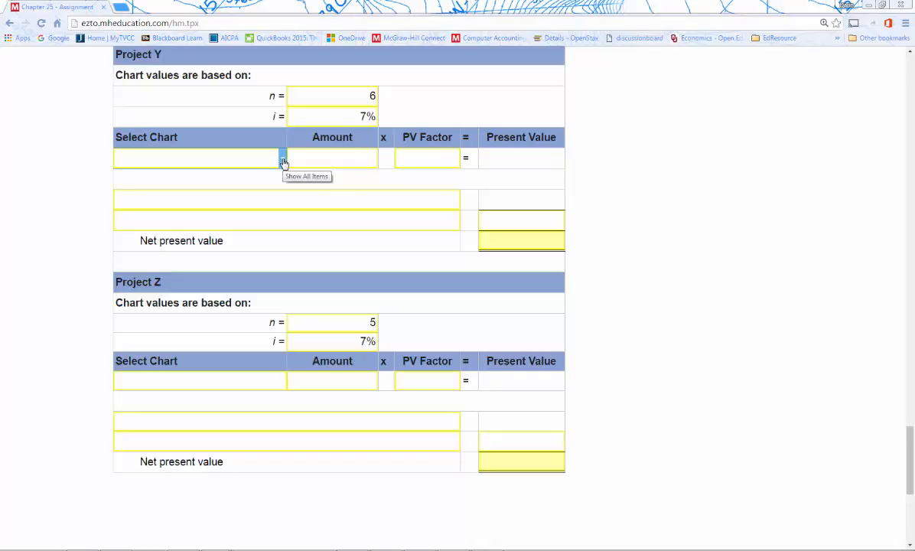
click(282, 157)
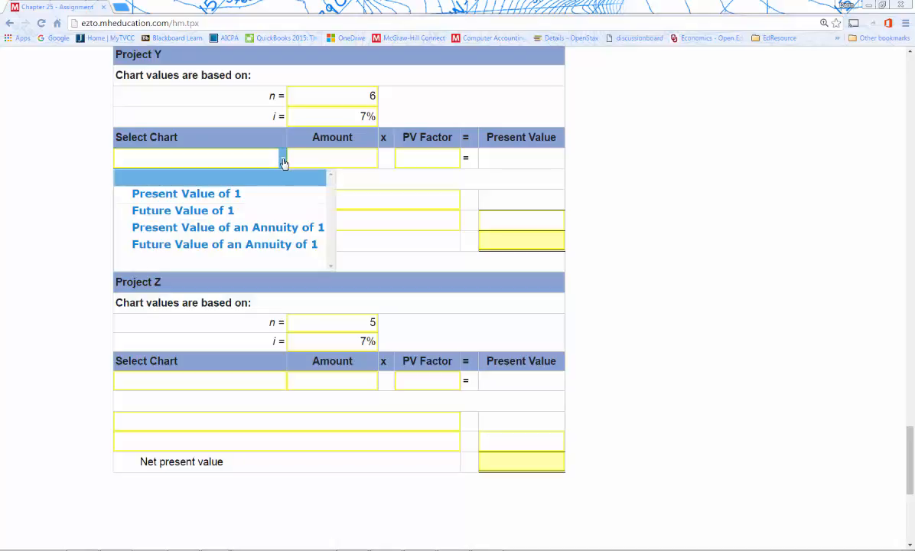
mouse_move(280, 181)
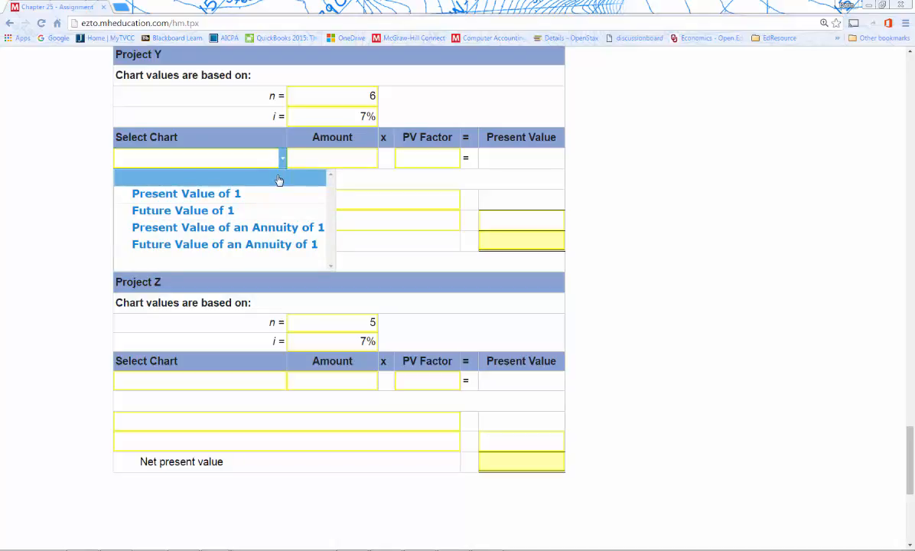
mouse_move(226, 226)
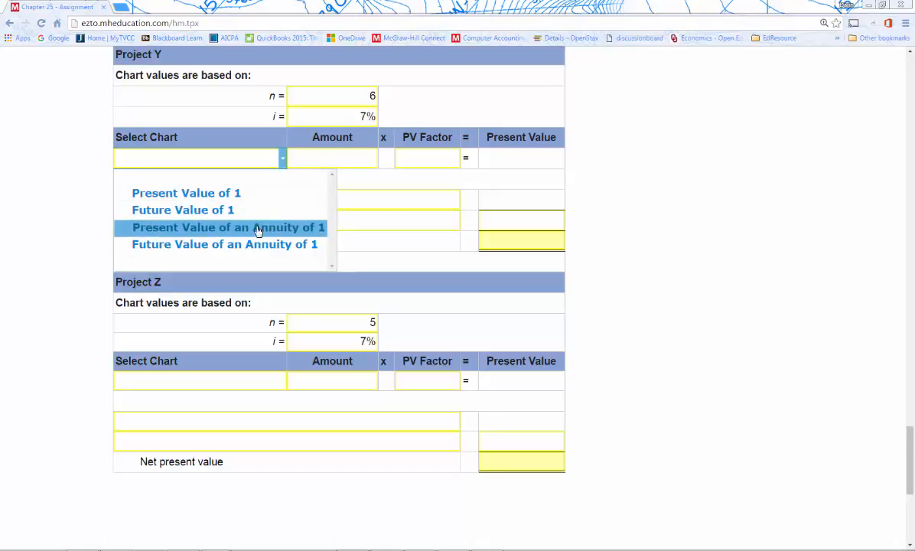
click(227, 227)
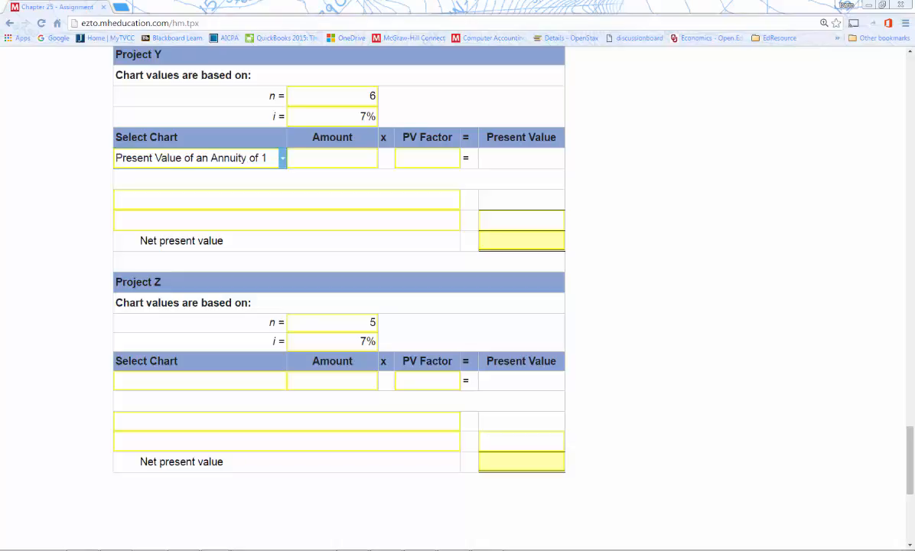
scroll(down, 3)
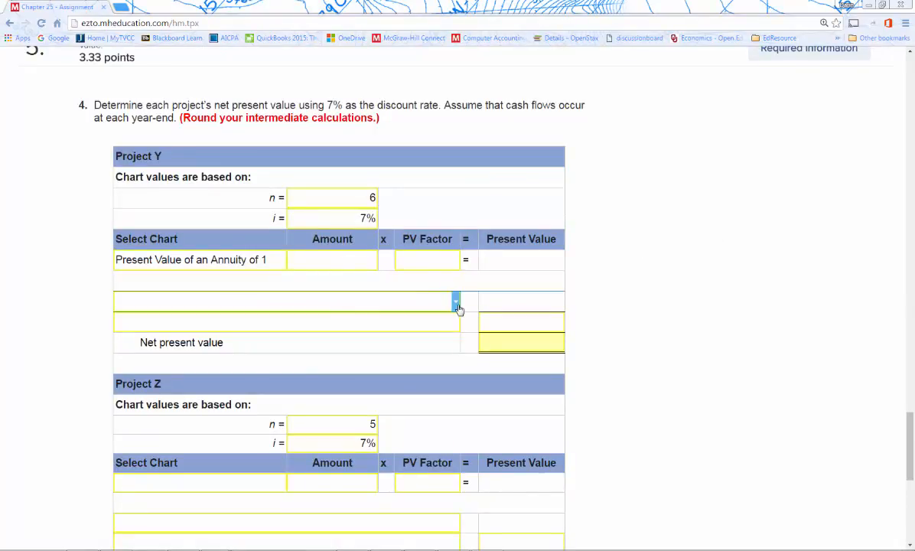
- Label Project Y's rows Present value of cash inflows and Present value of cash outflows
click(456, 299)
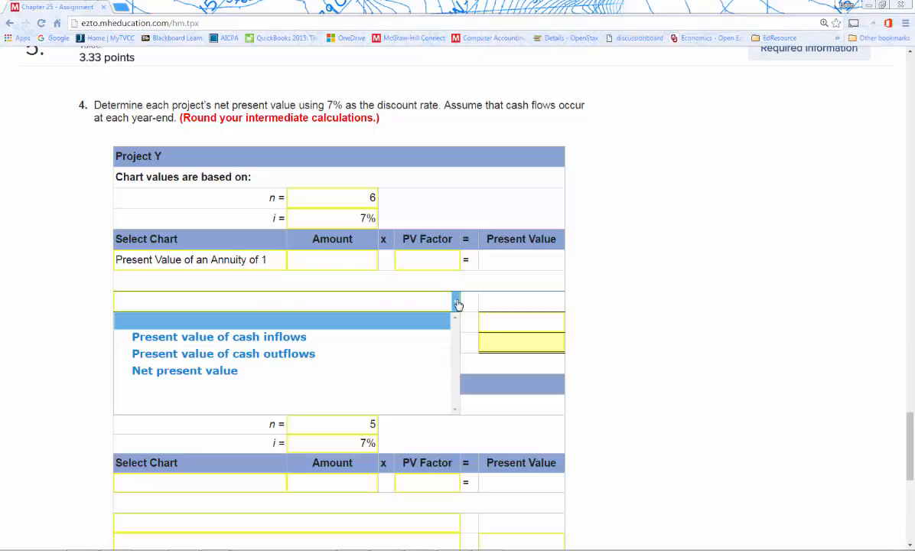
mouse_move(220, 337)
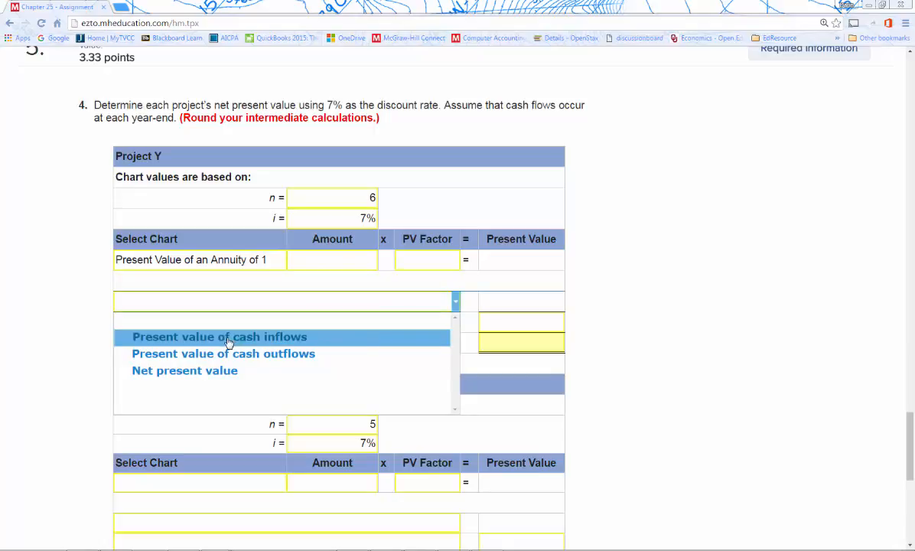
click(218, 337)
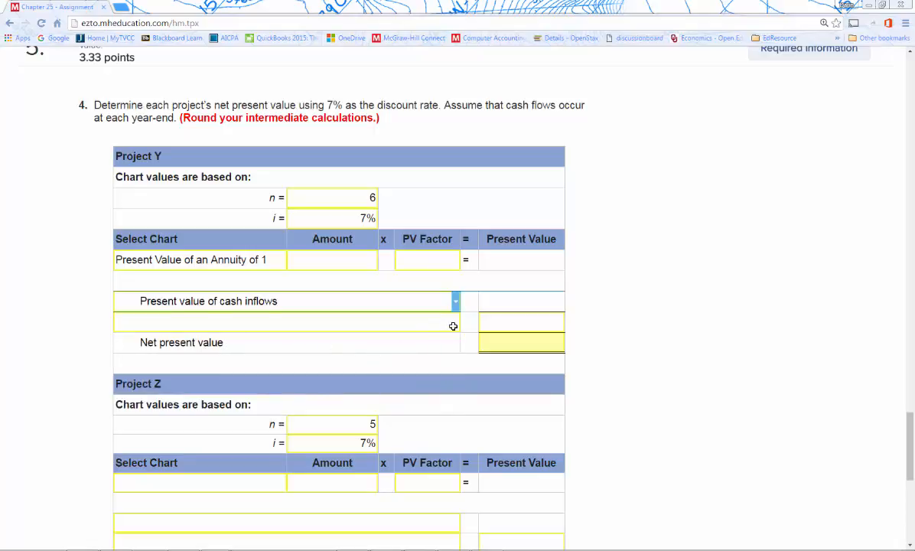
mouse_move(456, 321)
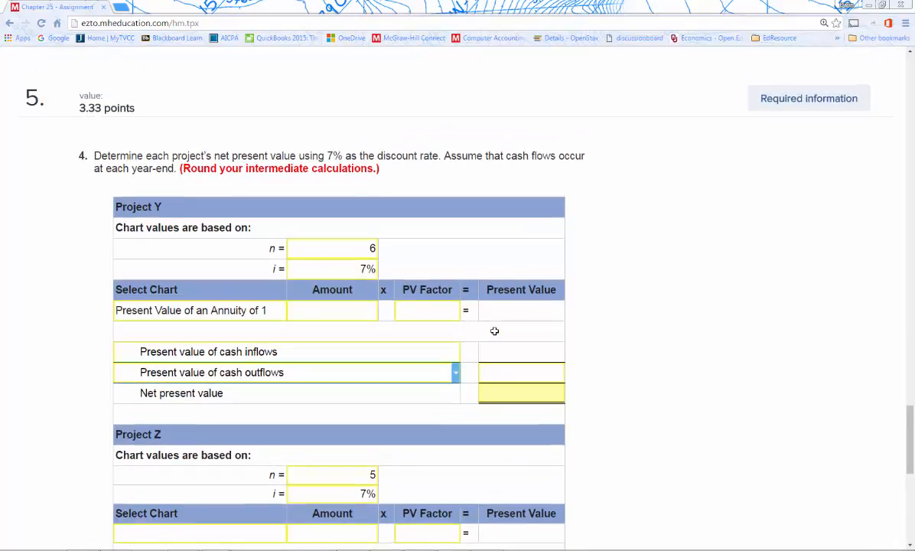
scroll(down, 3)
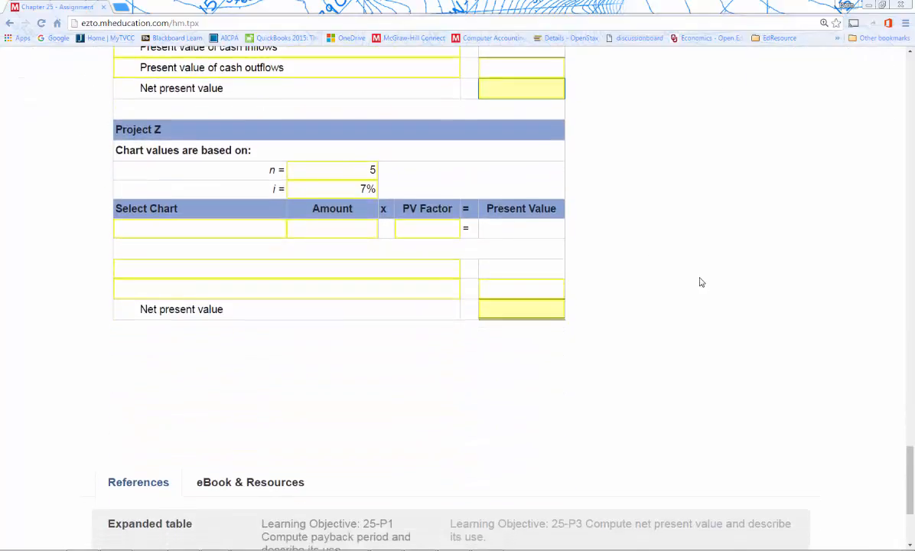
scroll(down, 3)
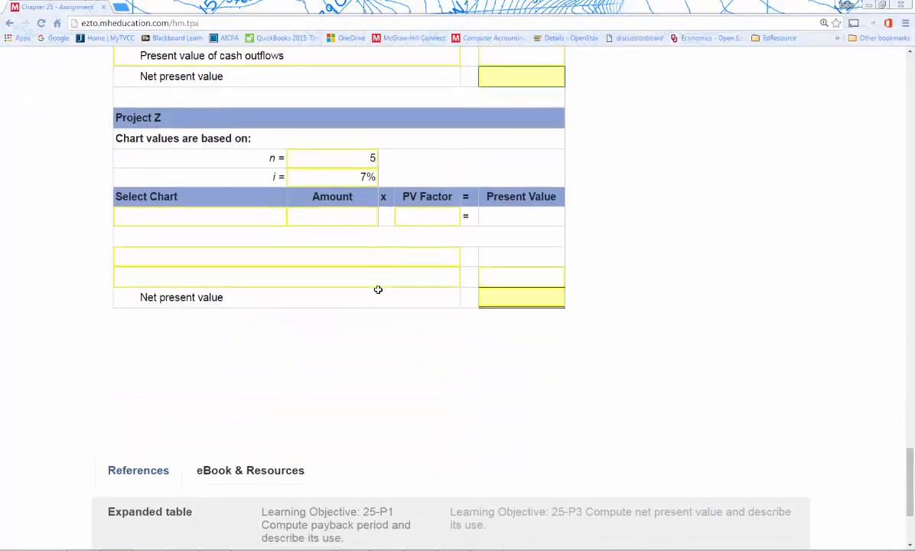
scroll(down, 3)
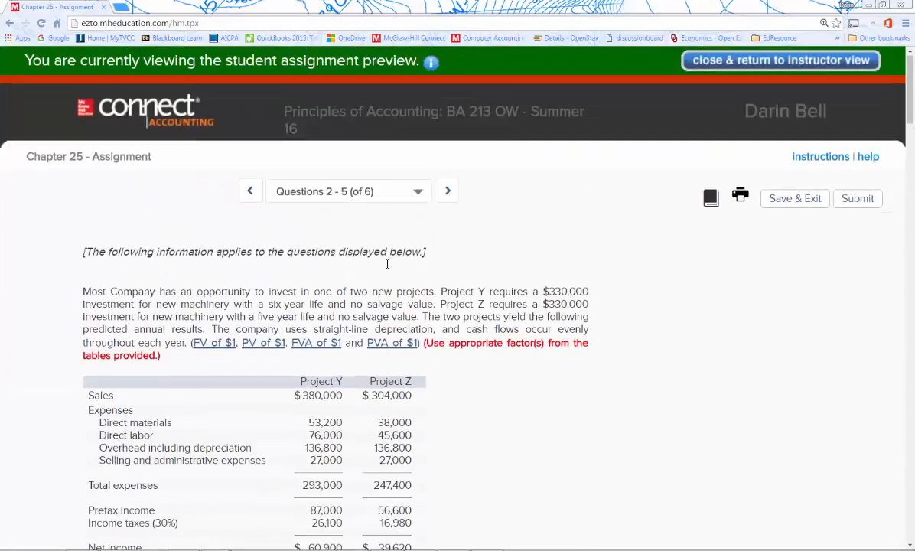
mouse_move(446, 189)
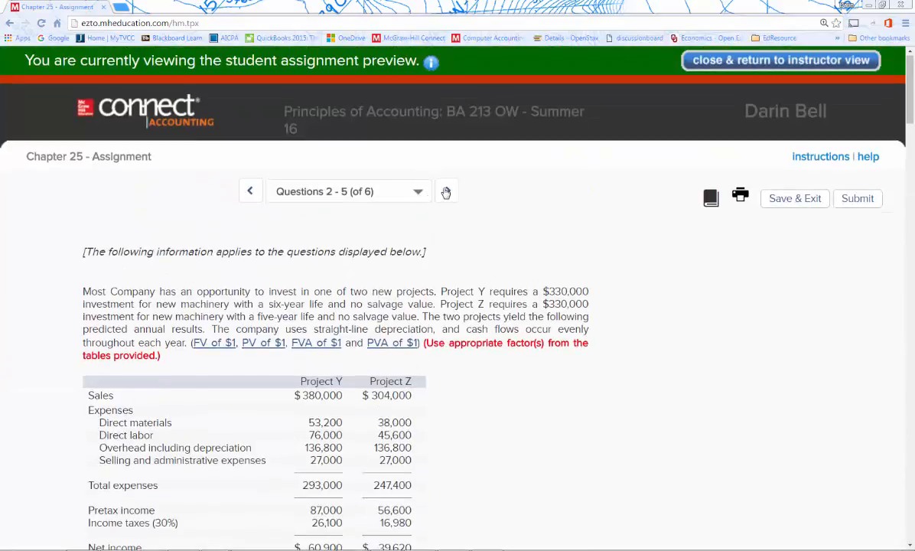